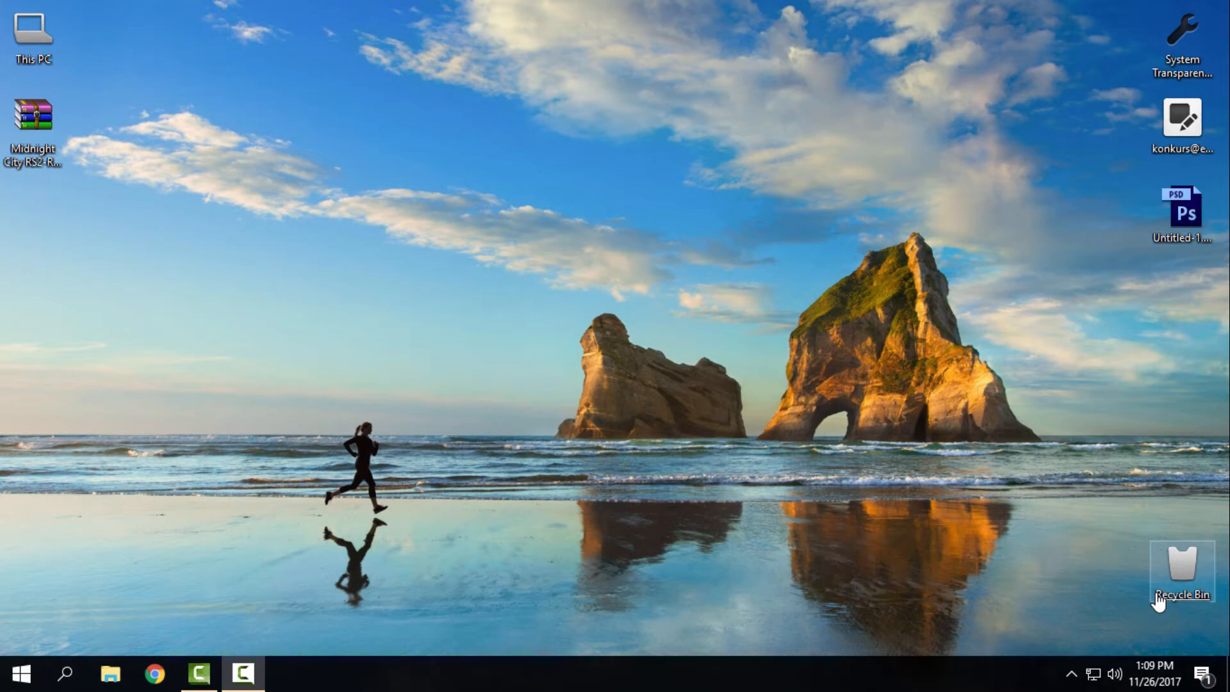
mouse_move(617, 503)
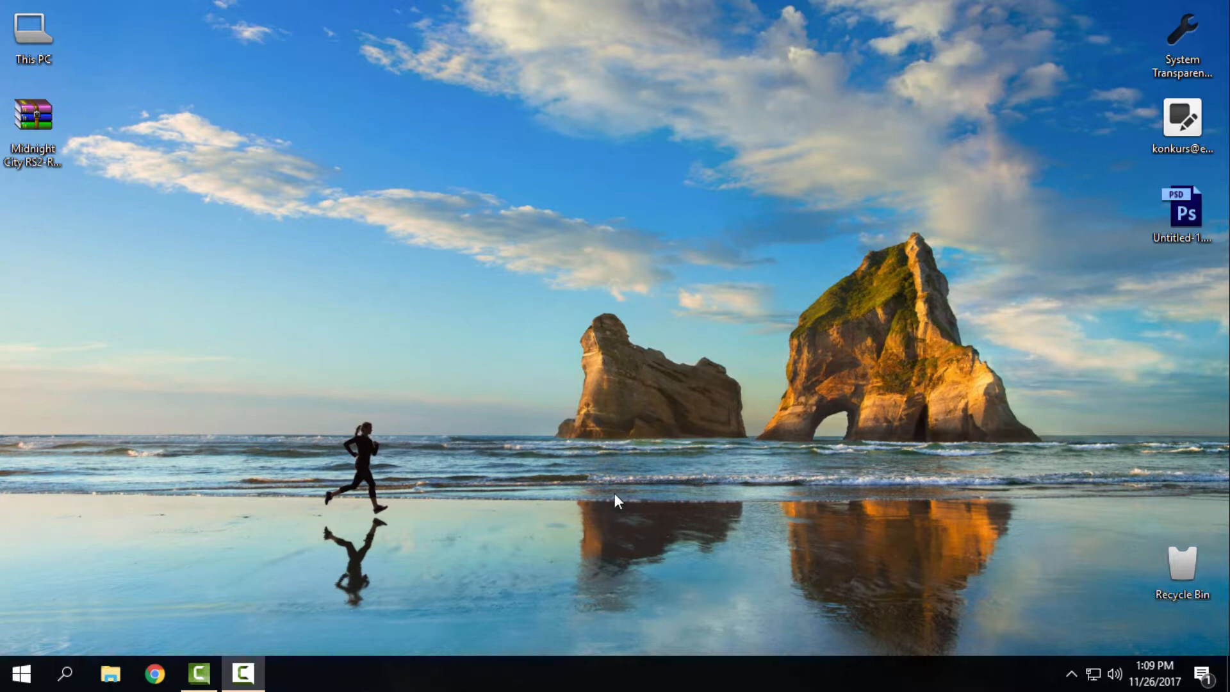
mouse_move(21, 192)
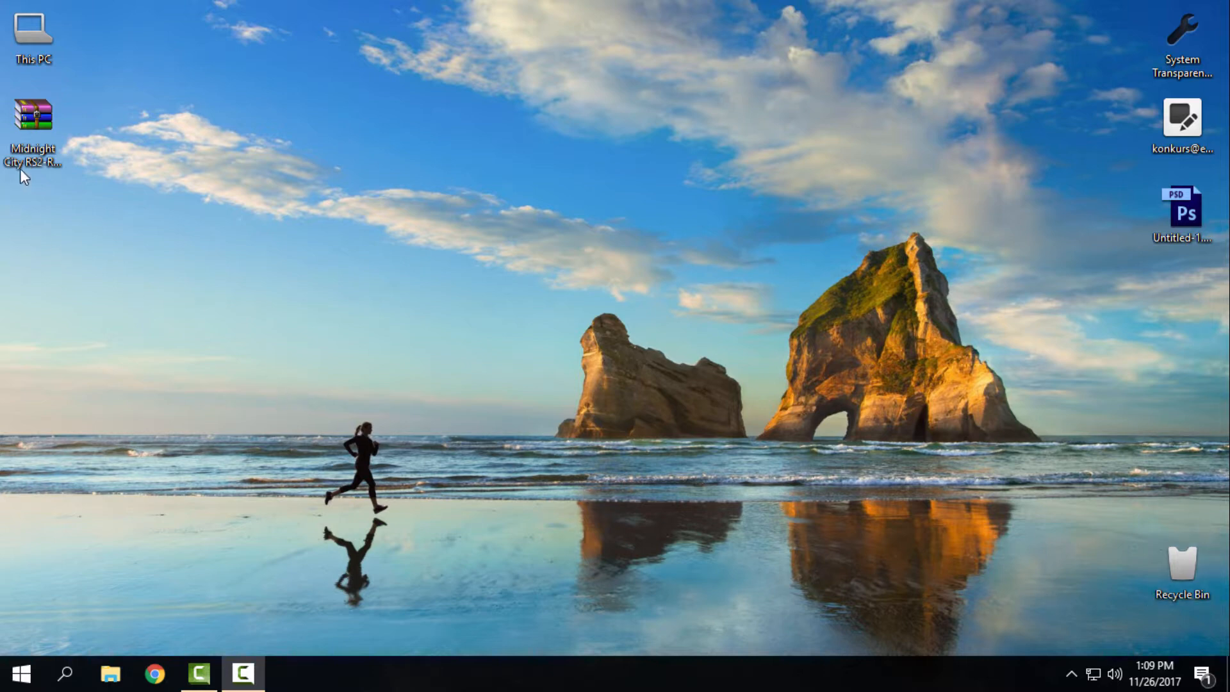
mouse_move(134, 235)
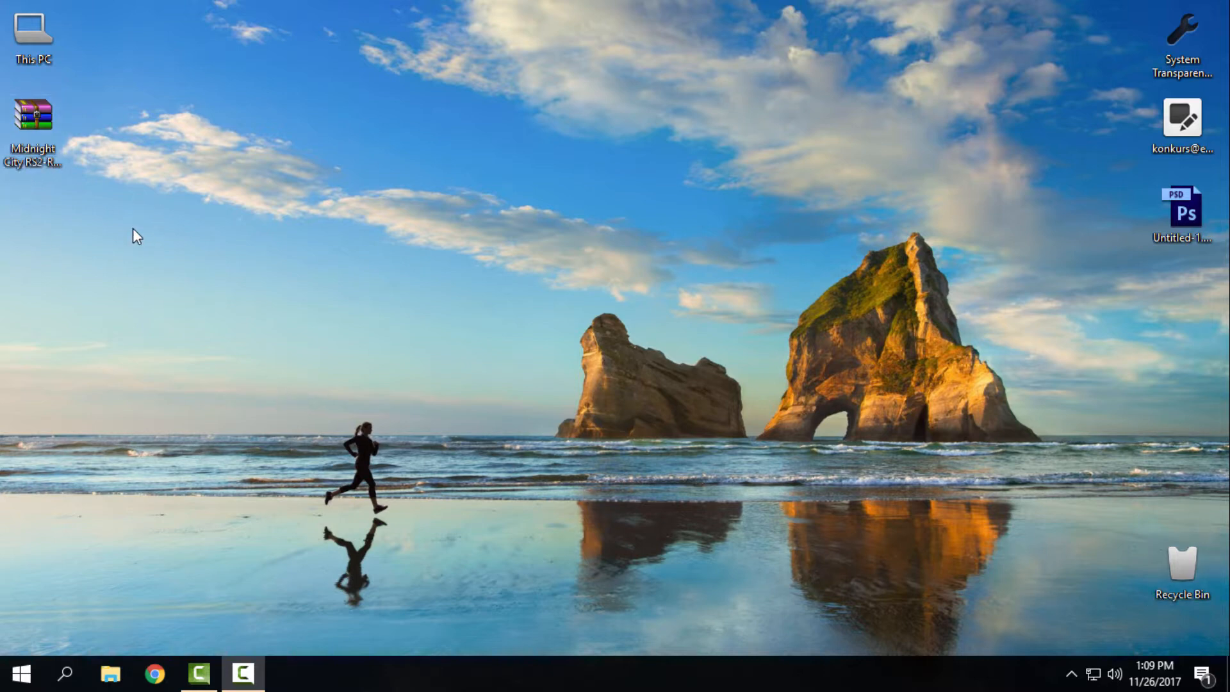
mouse_move(196, 232)
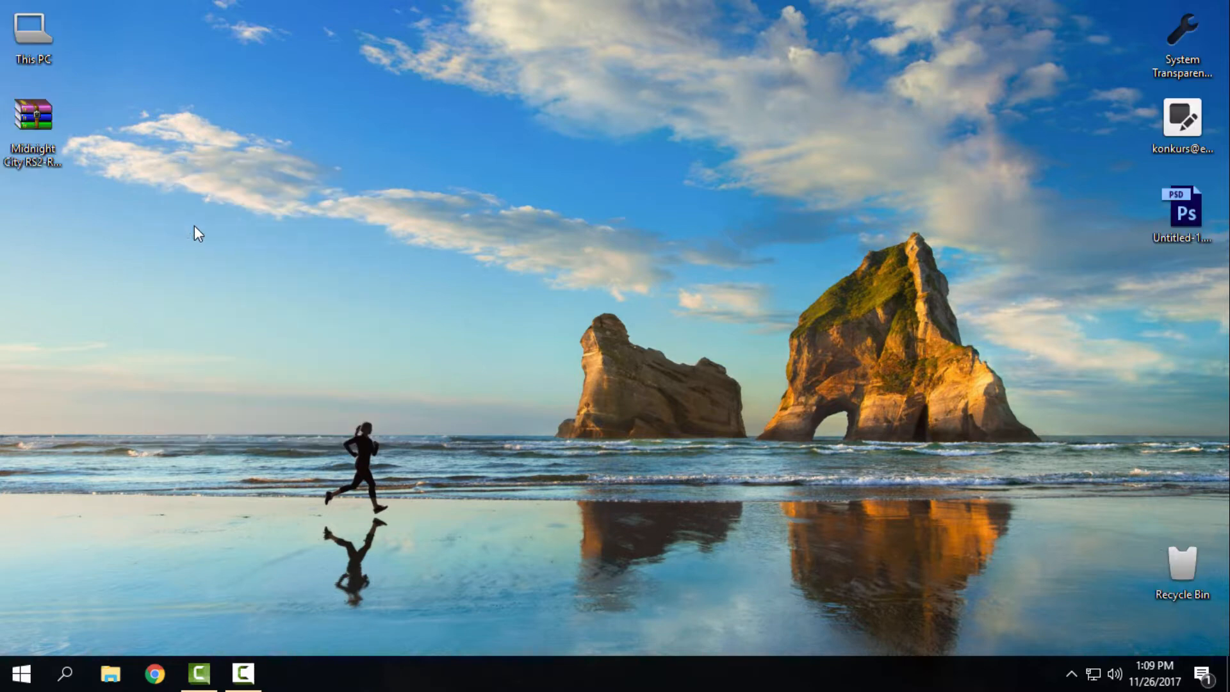
mouse_move(59, 200)
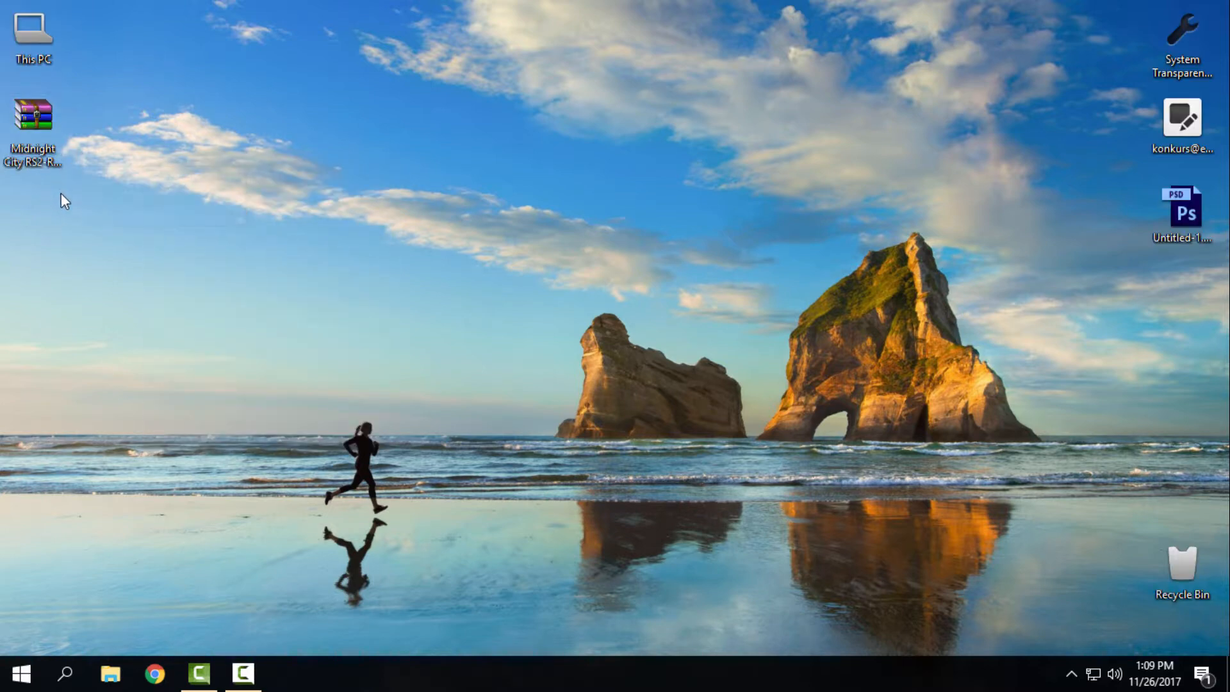
Inspect the Midnight City archive, then open the extracted folder's Theme subfolder.
double_click(30, 109)
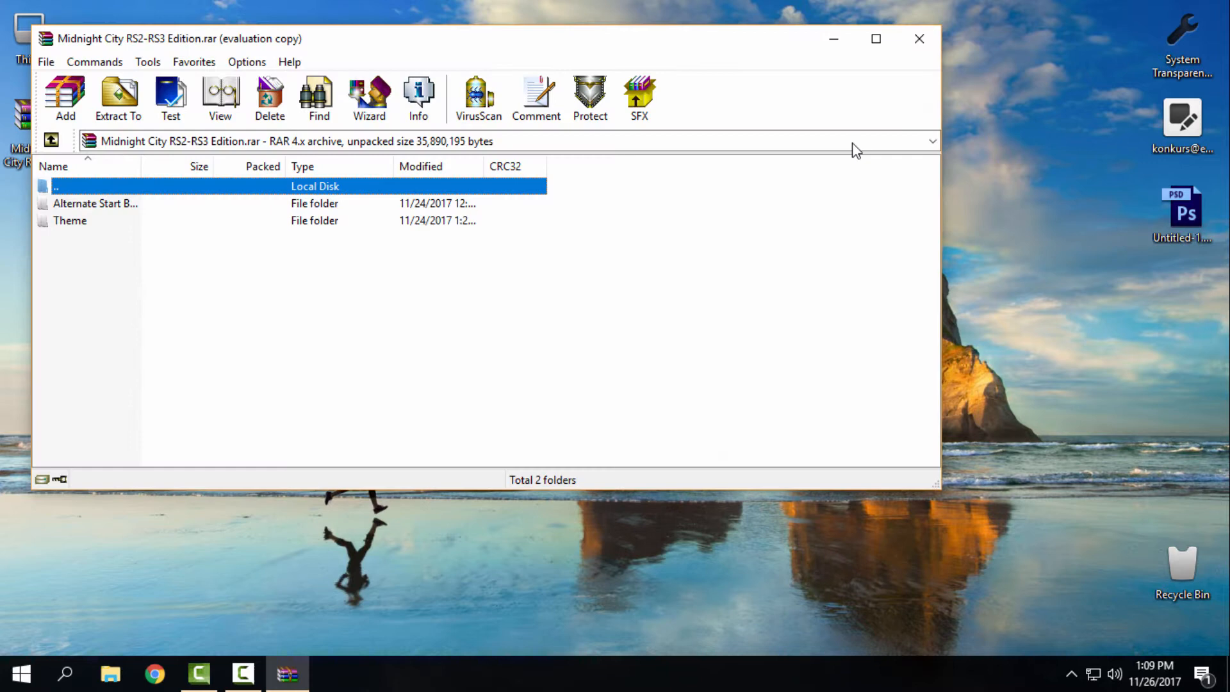
click(918, 38)
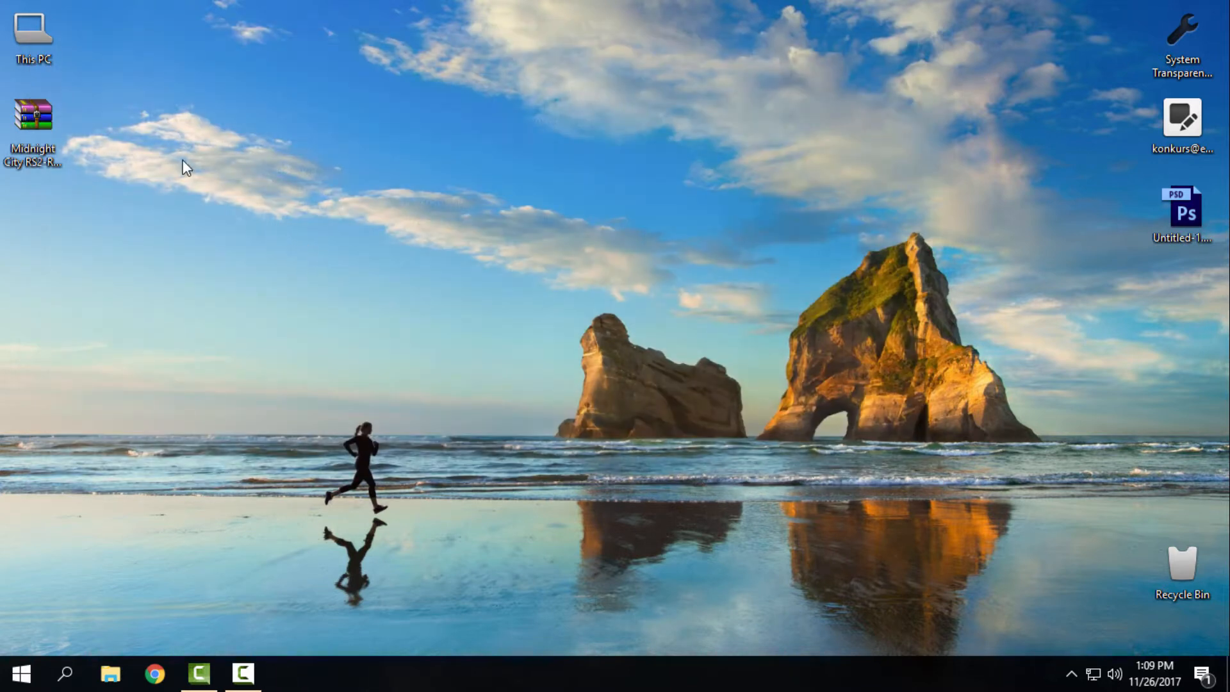
mouse_move(131, 164)
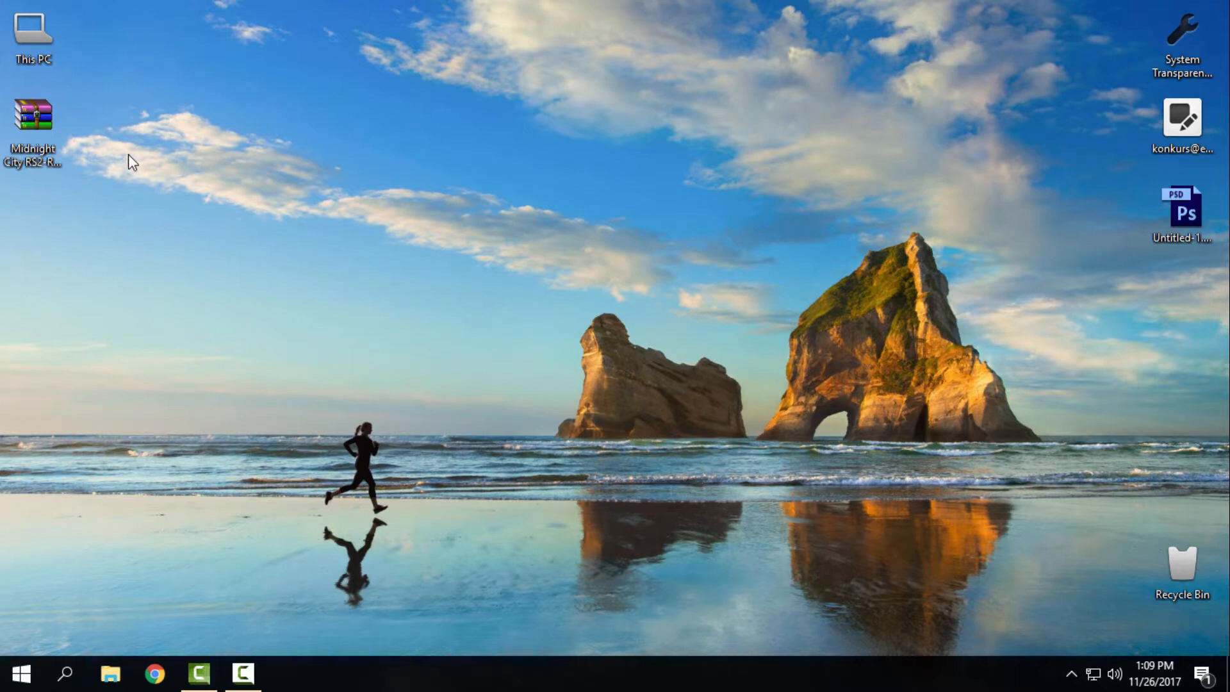
right_click(130, 161)
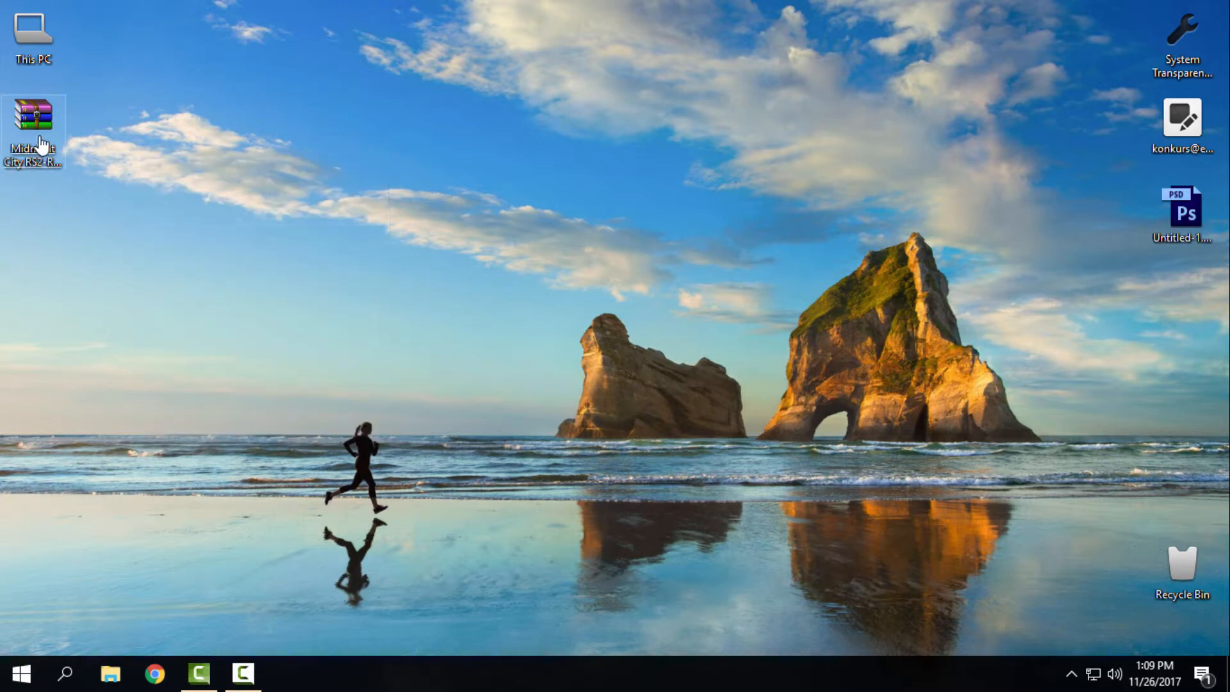
double_click(36, 119)
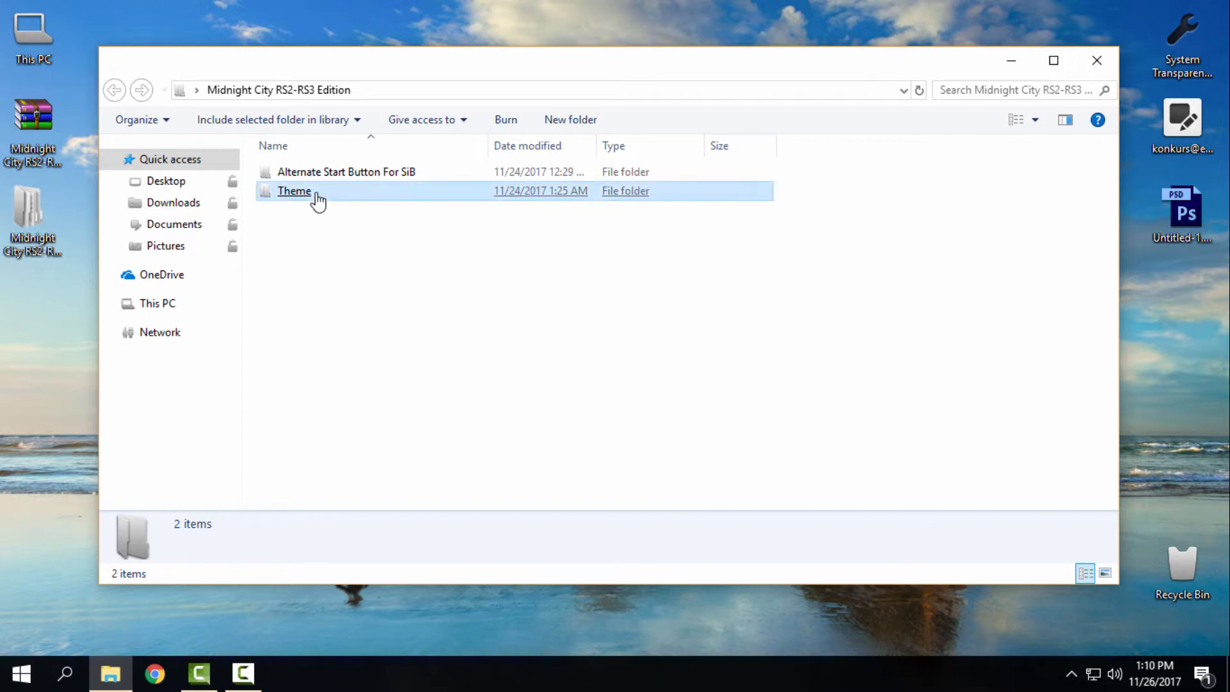
double_click(294, 191)
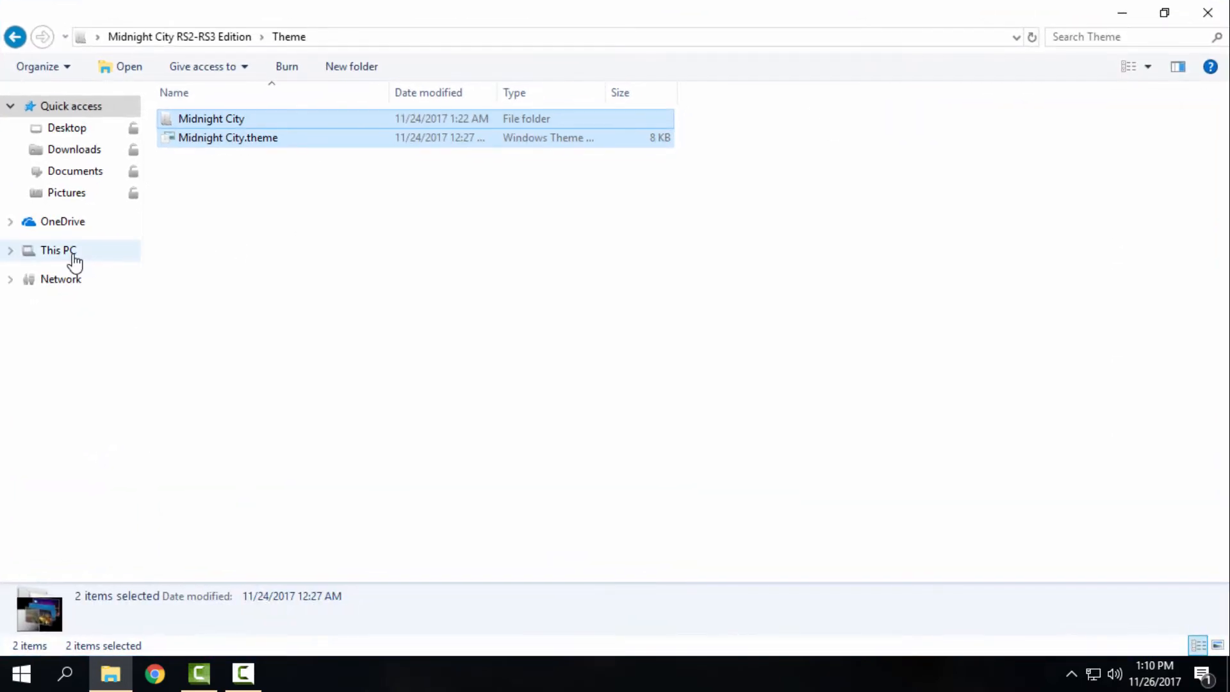
Paste the theme files into C:\Windows\Resources\Themes, replacing same-named files.
click(57, 250)
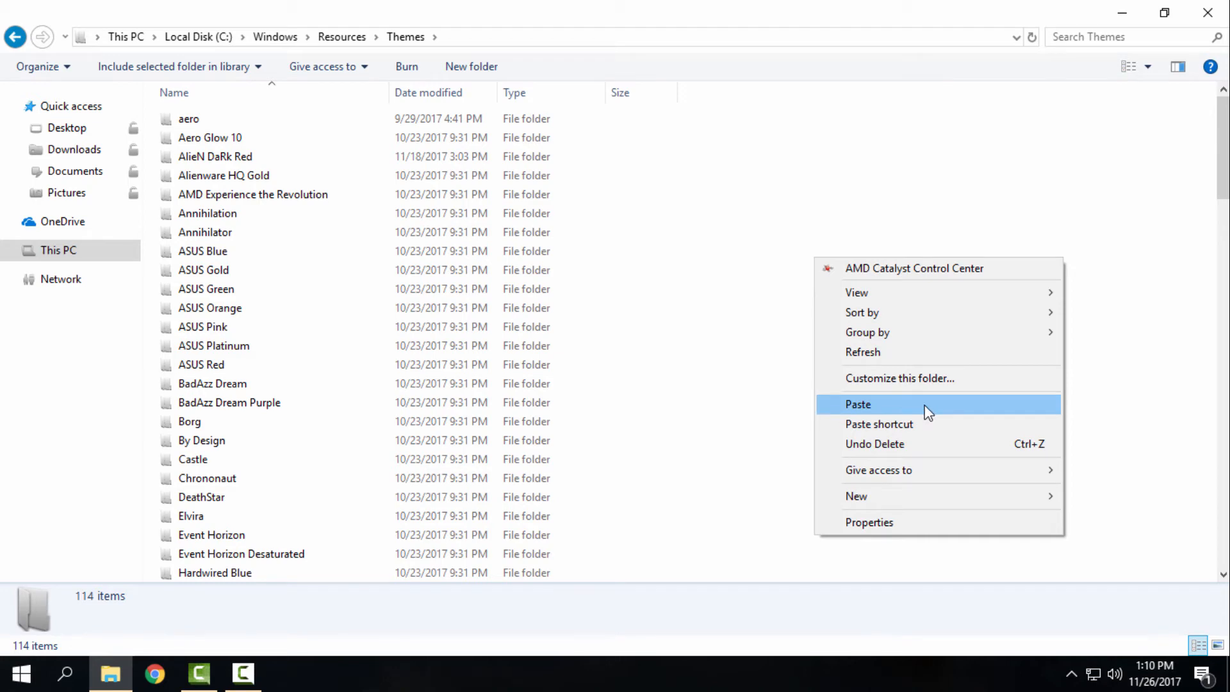
click(858, 404)
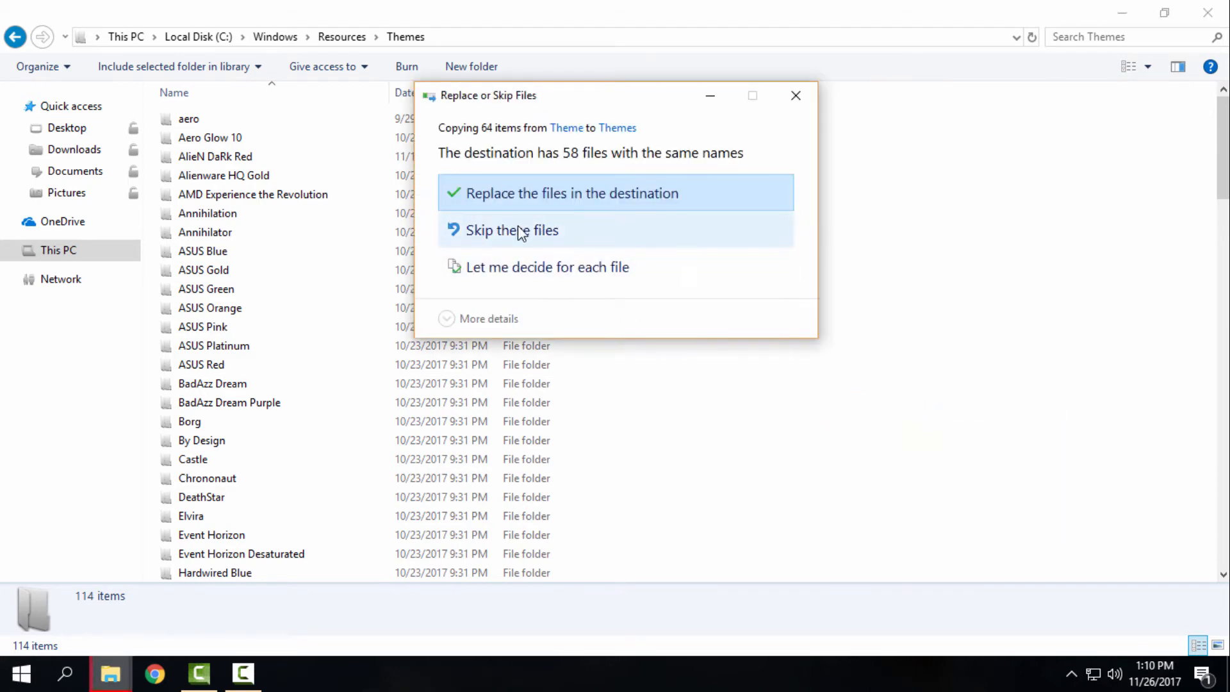
click(571, 193)
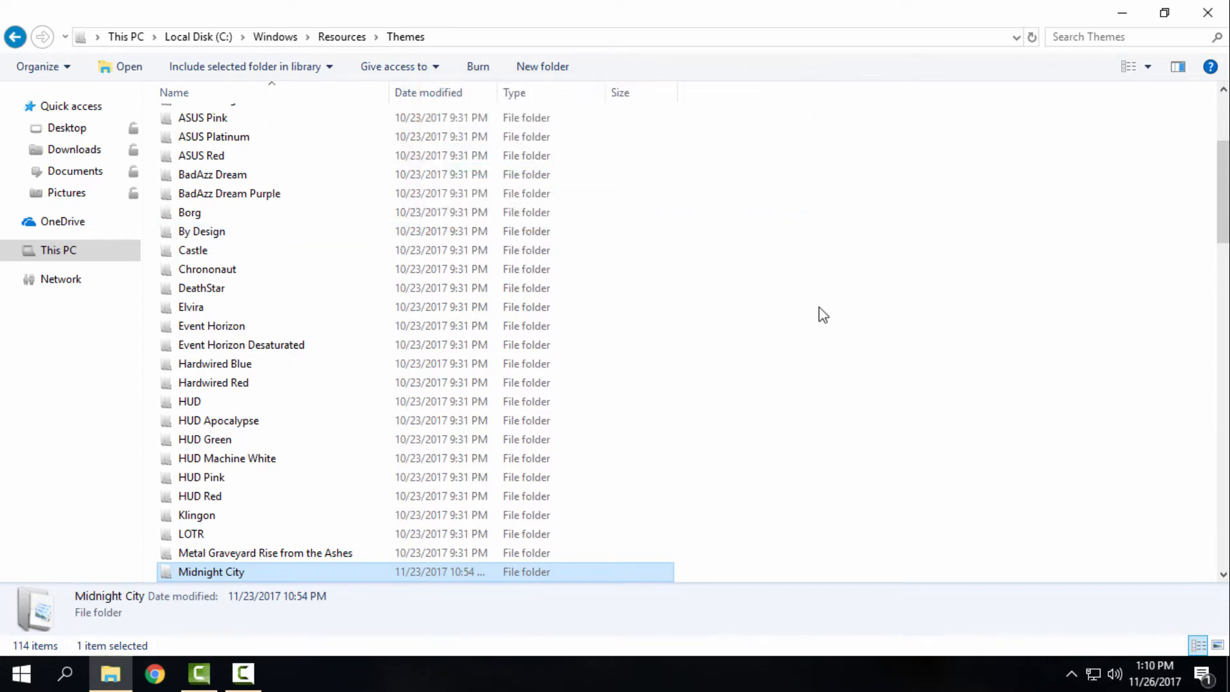
mouse_move(1222, 28)
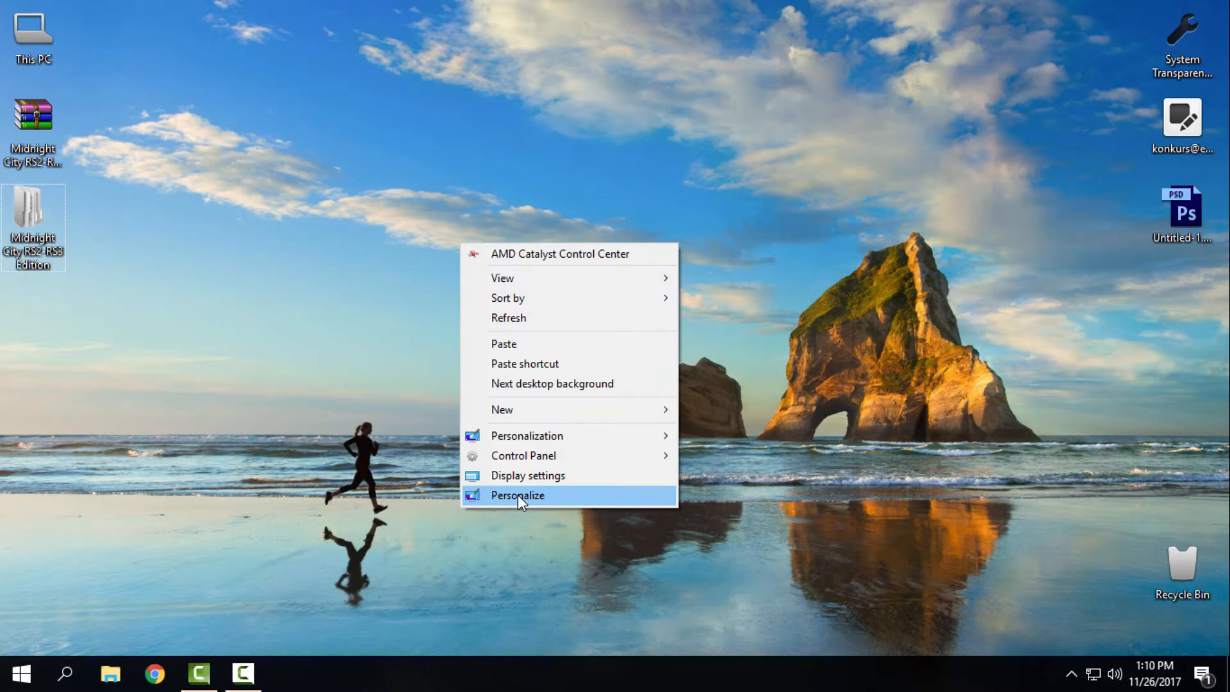
Open Personalization and choose the M83 Midnight City theme from the installed Themes list.
click(517, 495)
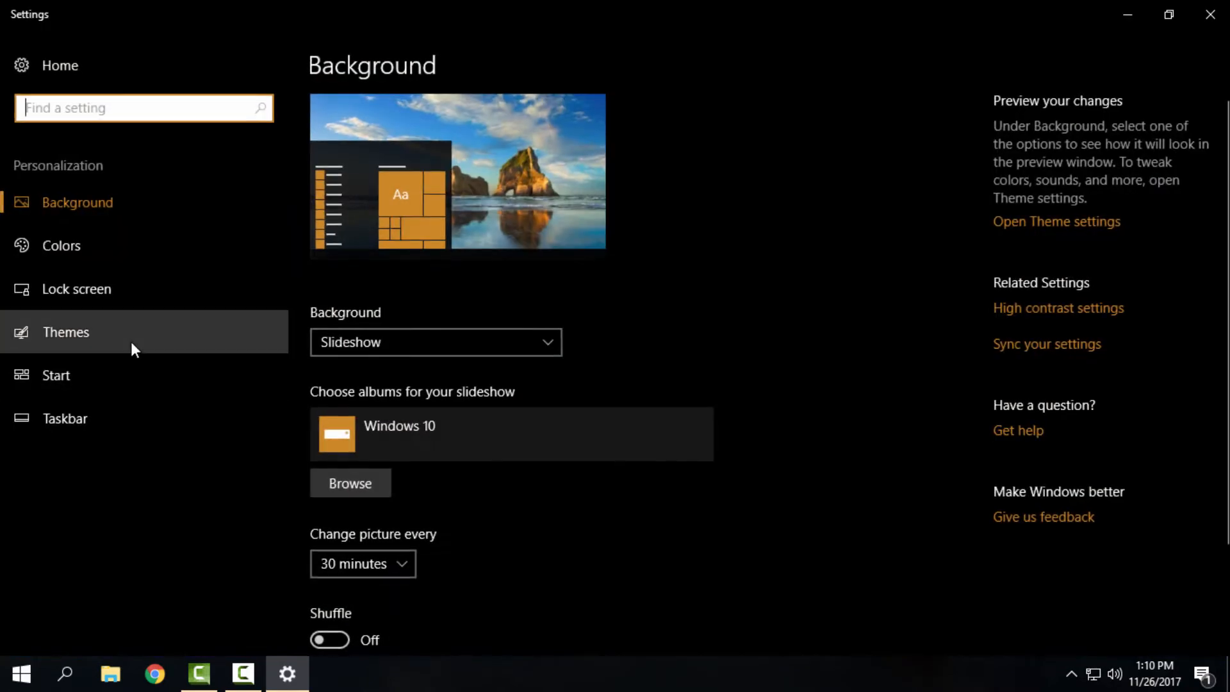
mouse_move(866, 378)
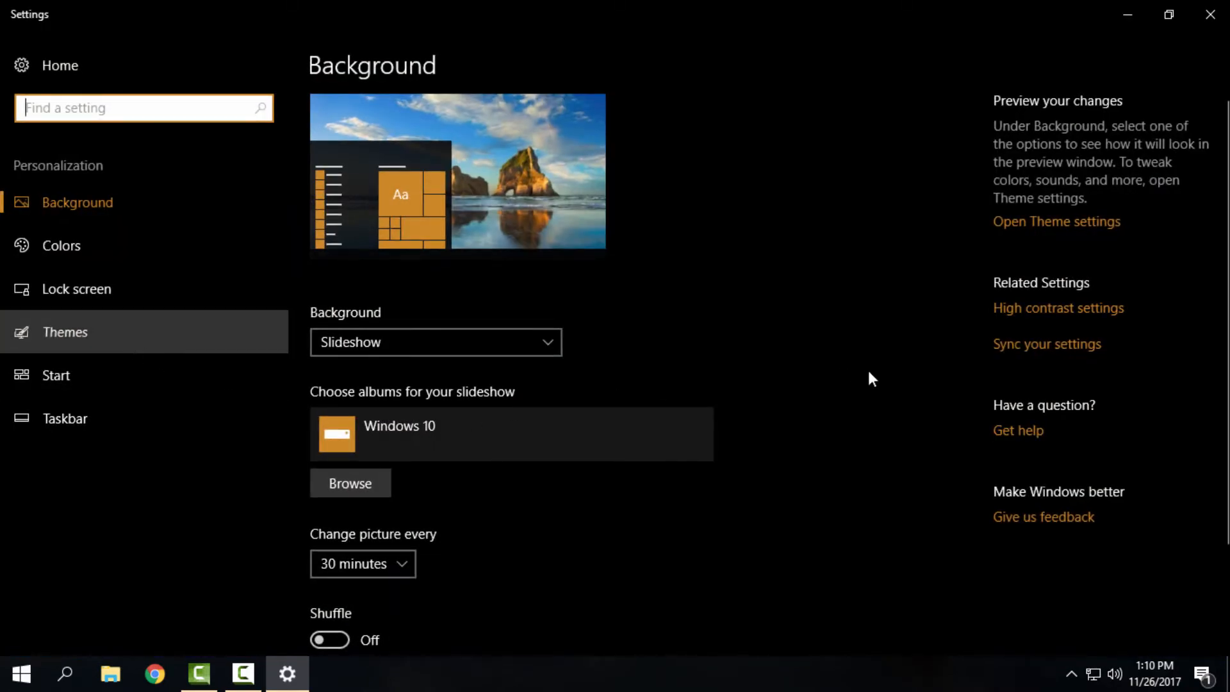
click(64, 332)
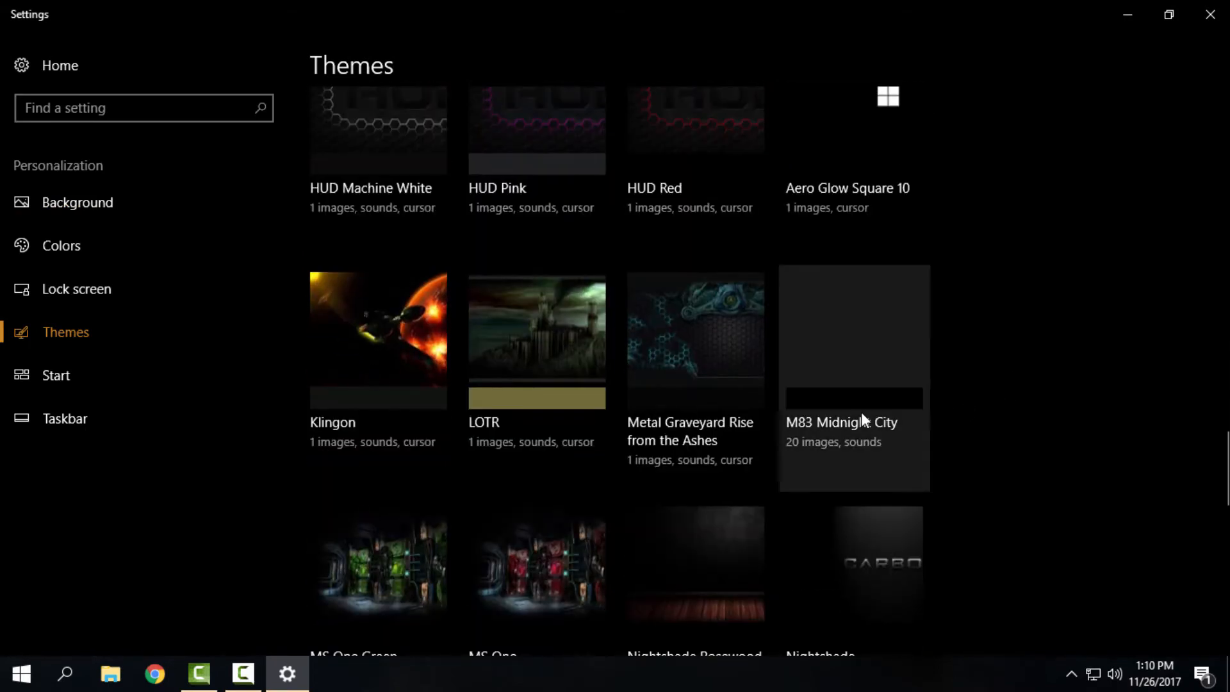
mouse_move(921, 411)
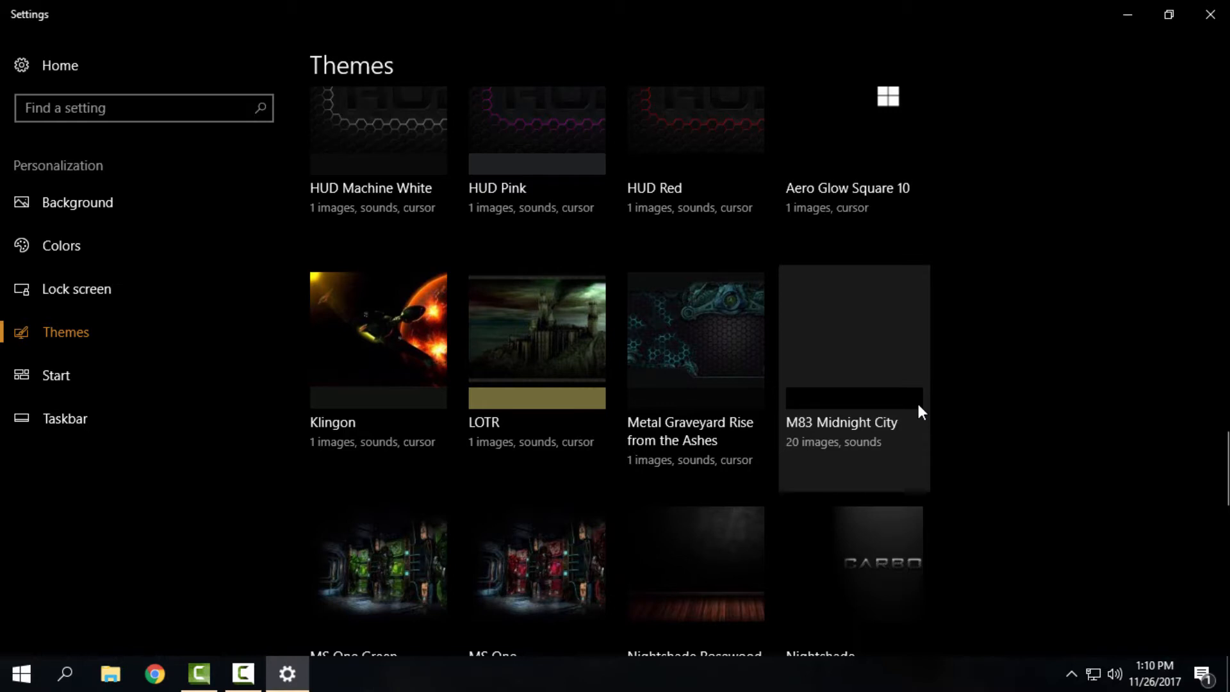
mouse_move(860, 427)
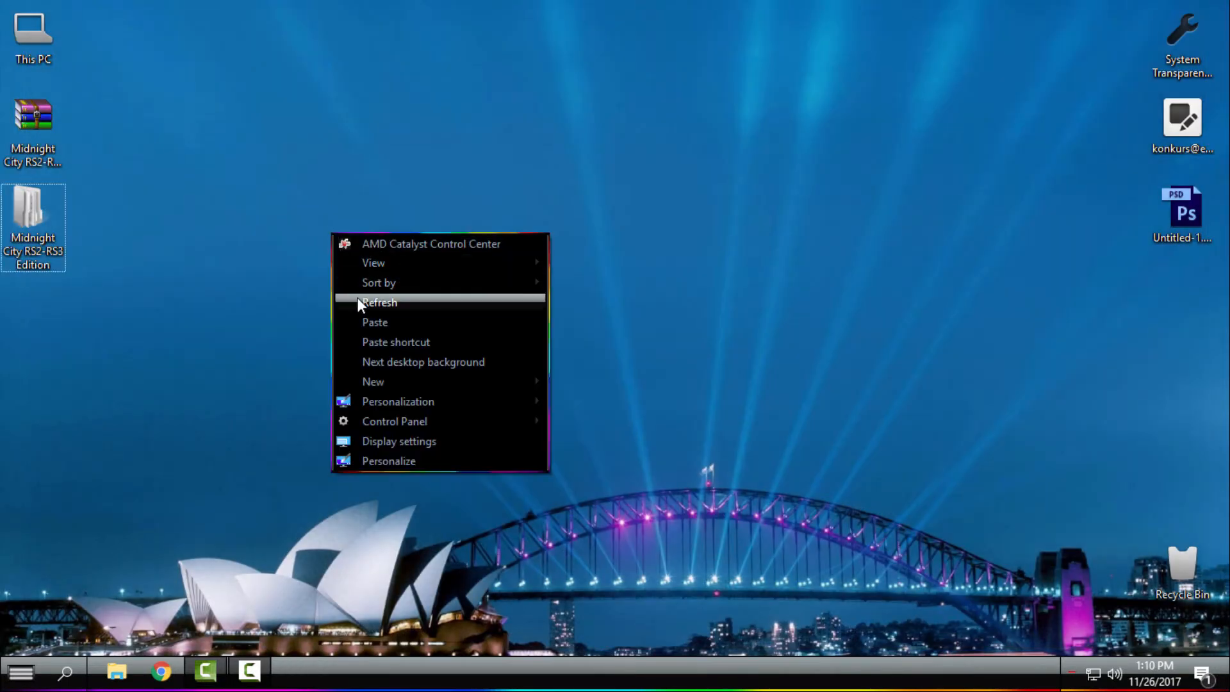
Refresh the desktop and click the Start and File Explorer taskbar buttons.
click(380, 302)
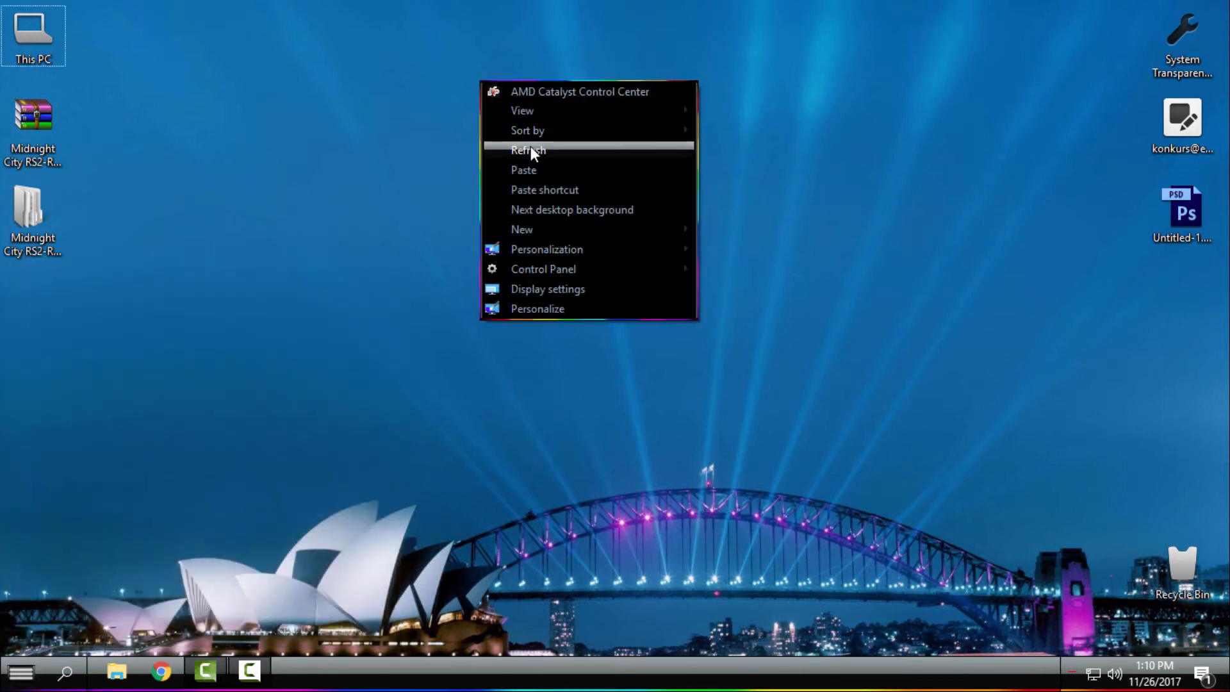
click(529, 149)
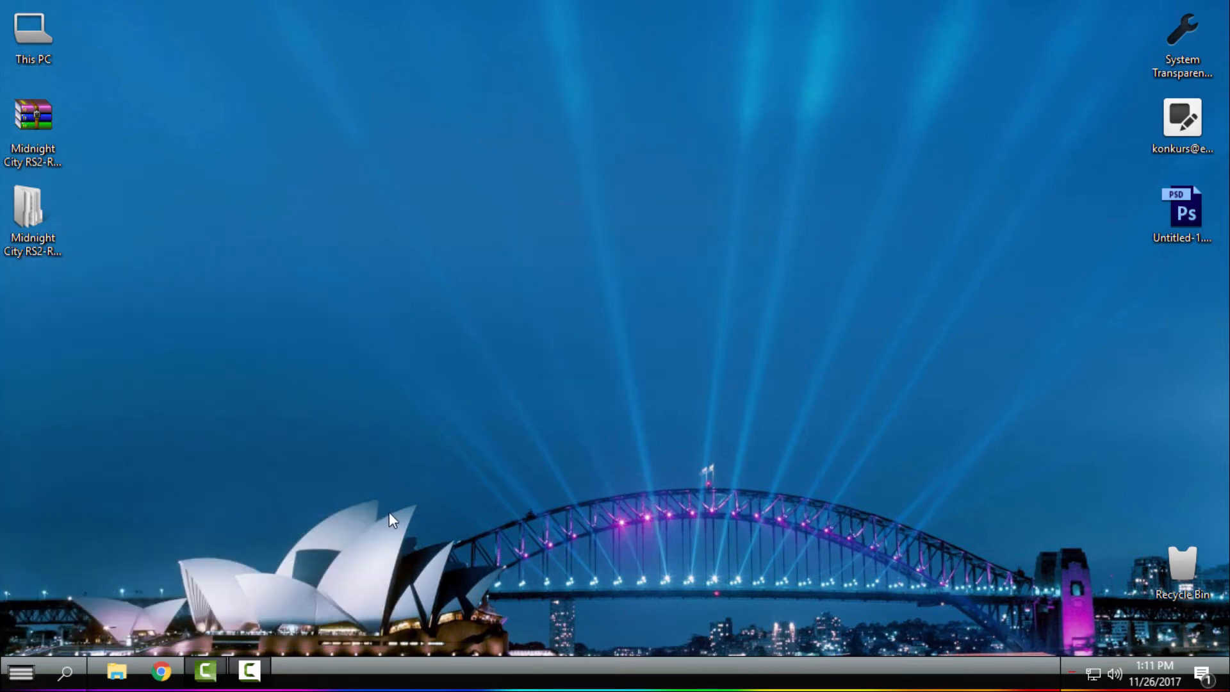
click(22, 670)
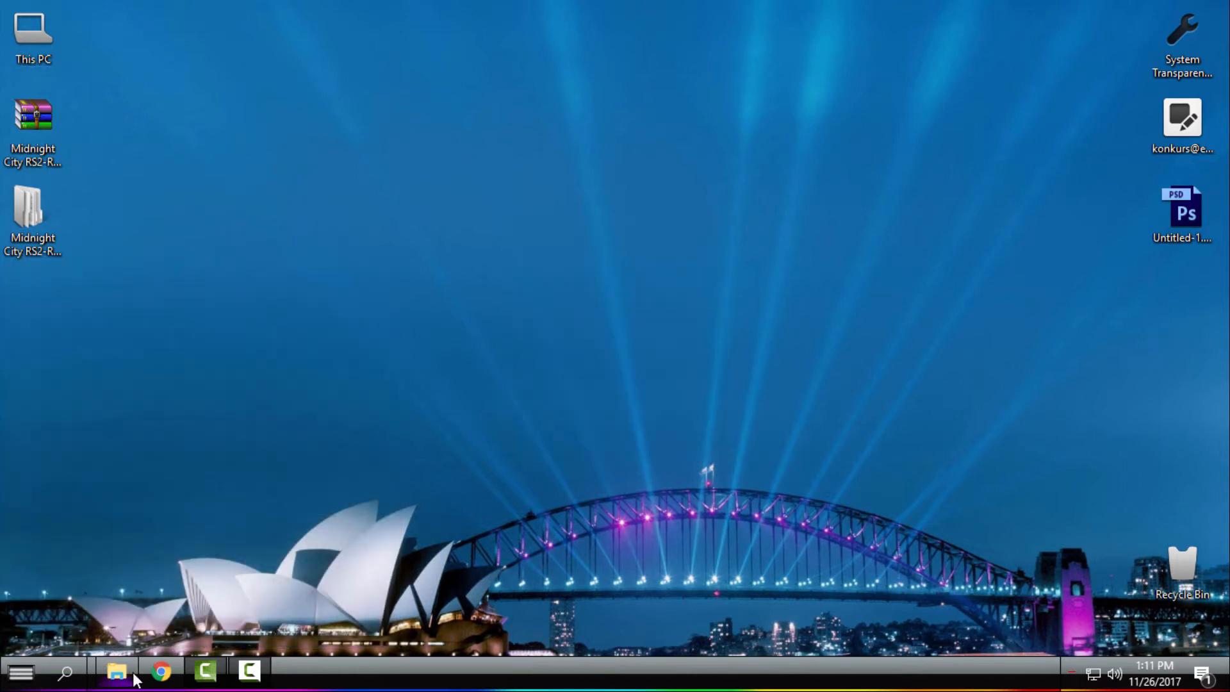
click(116, 670)
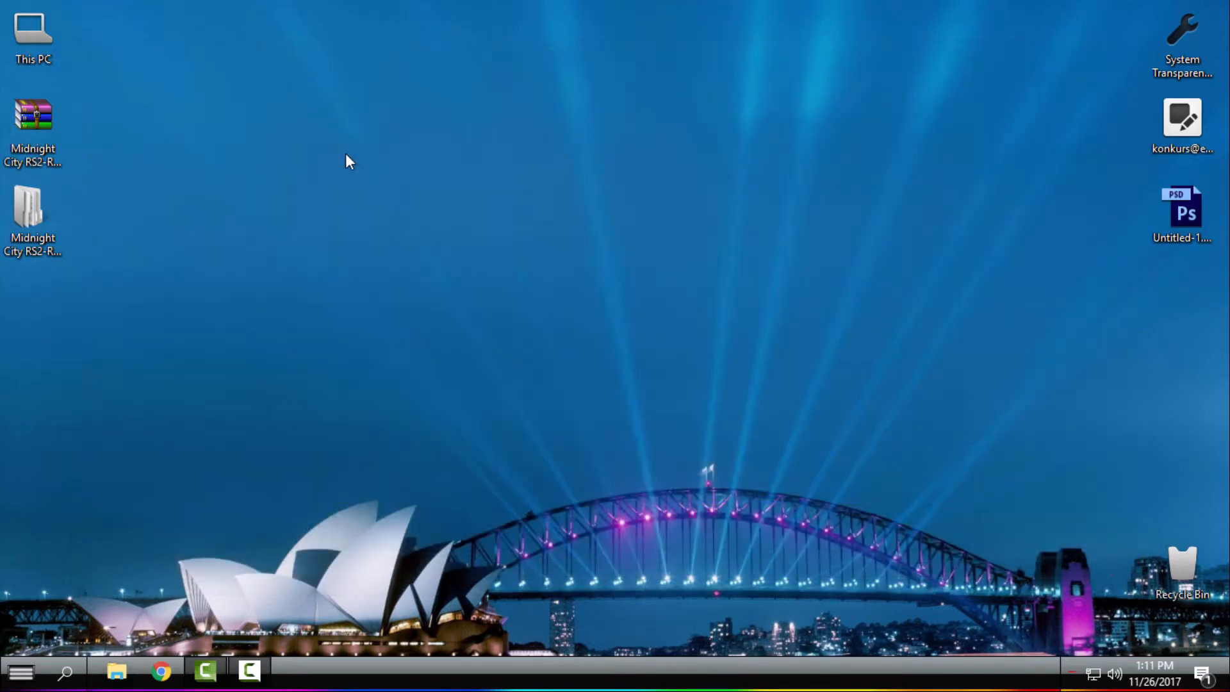
Advance through the next night-city wallpapers, ending on the skyline with a giant planet.
right_click(347, 162)
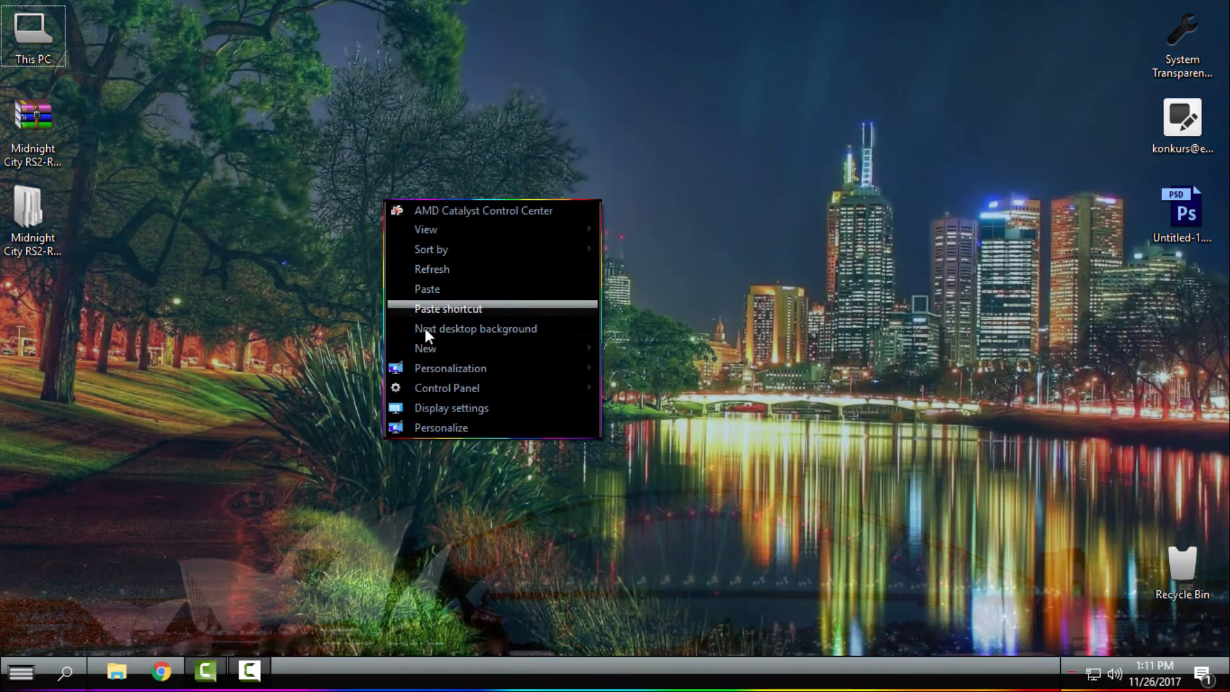
click(477, 329)
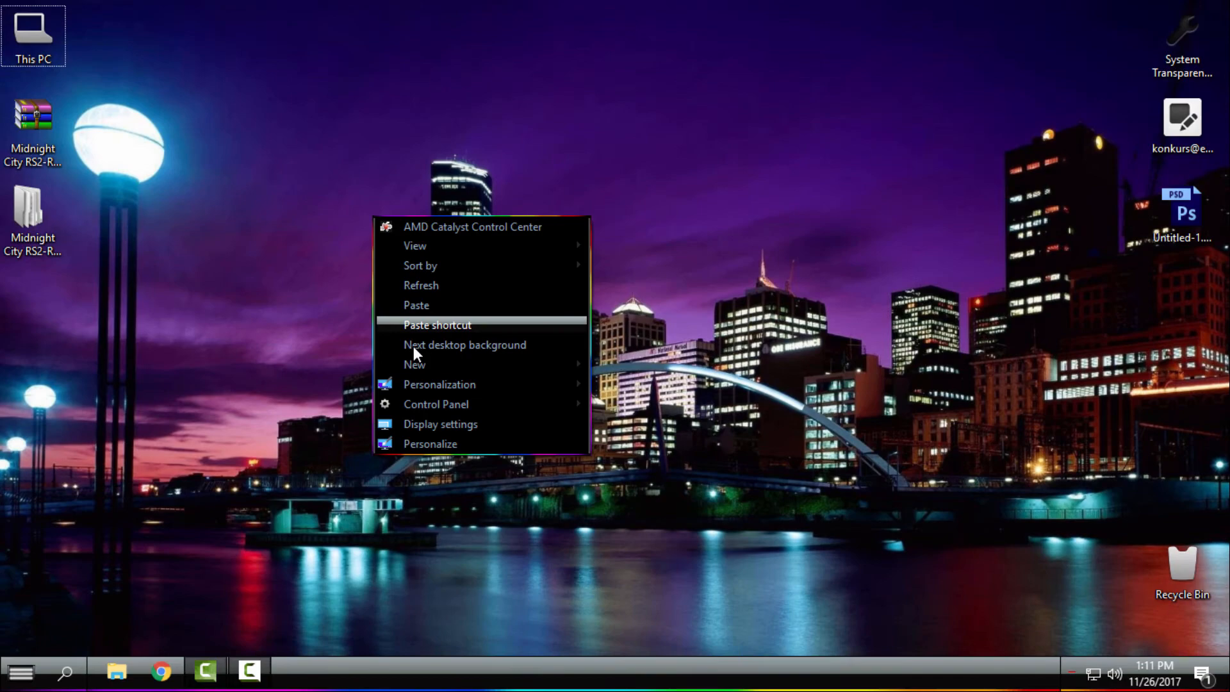
click(465, 344)
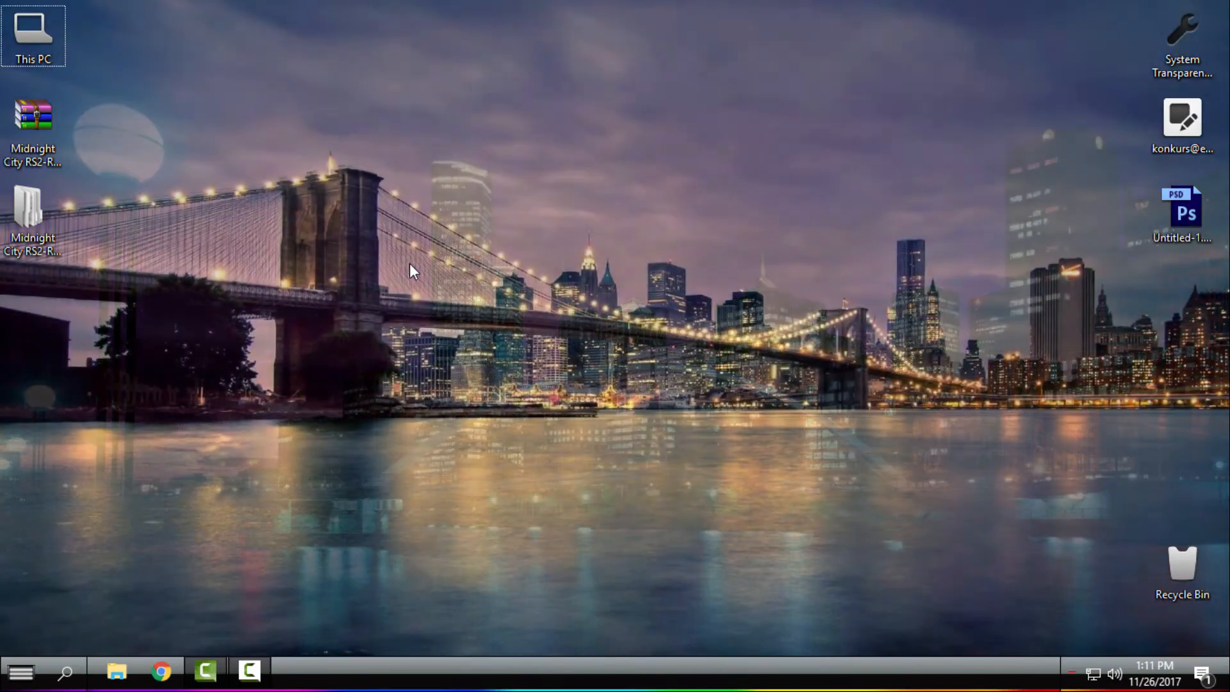
right_click(412, 270)
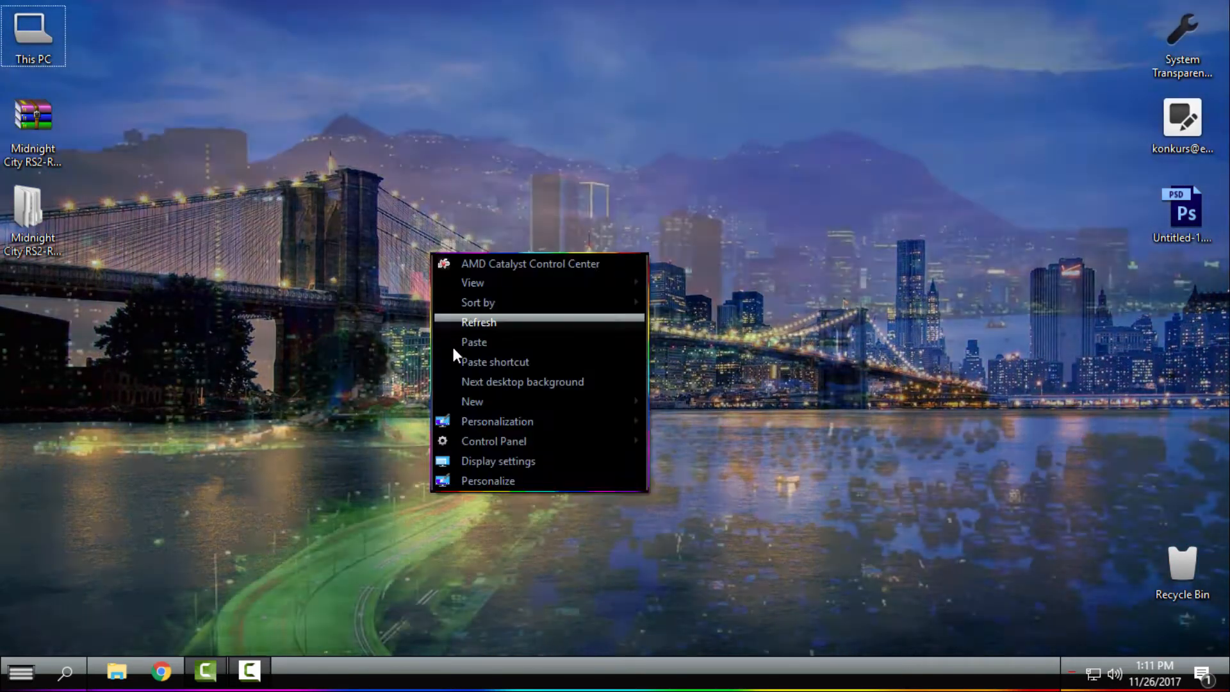
click(523, 381)
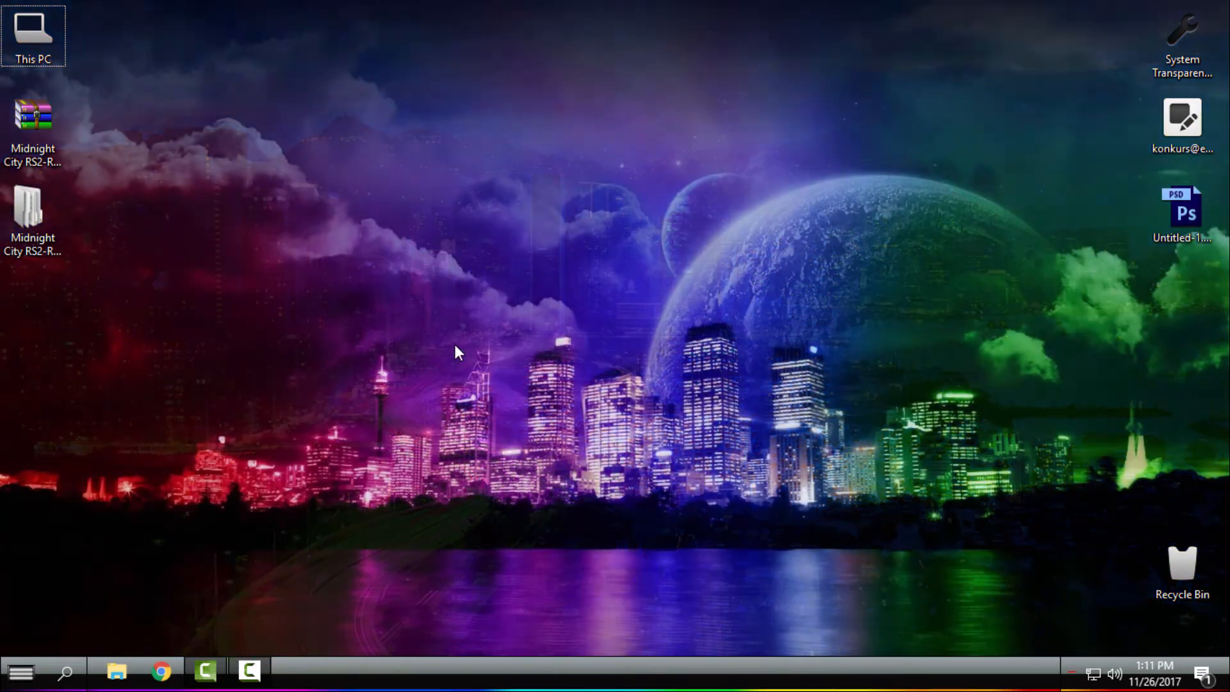
right_click(459, 353)
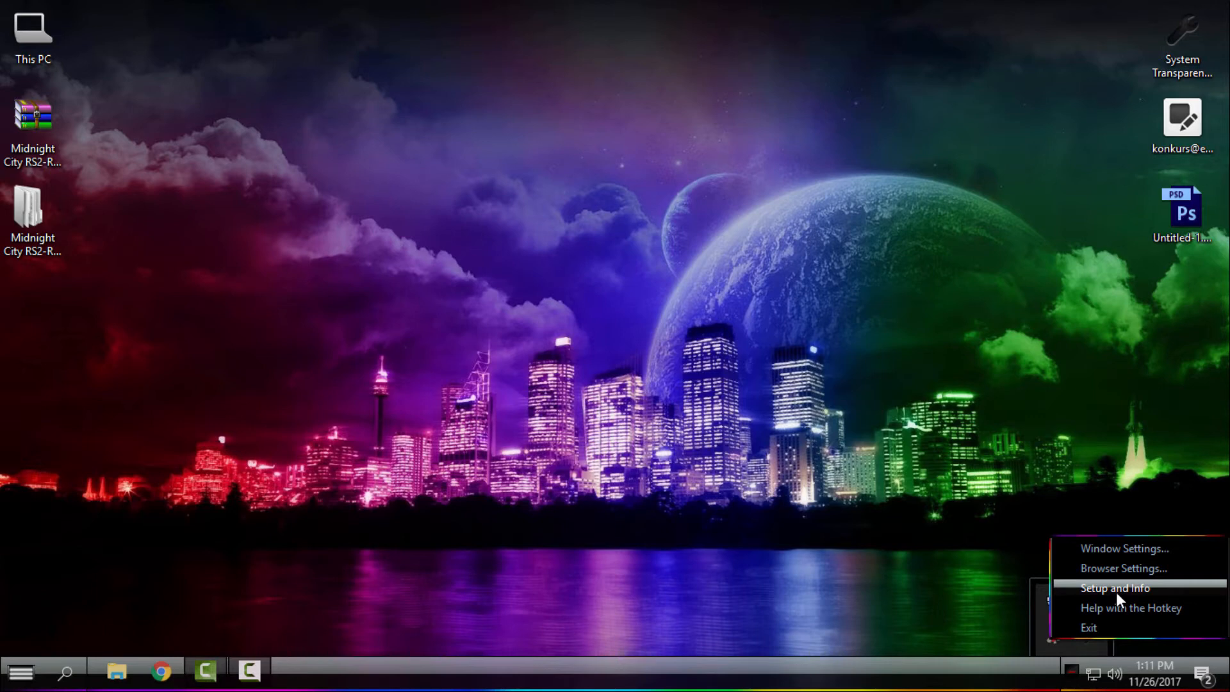
Apply transparency level 210 to right-click menus, the taskbar and all Explorer windows.
click(1118, 588)
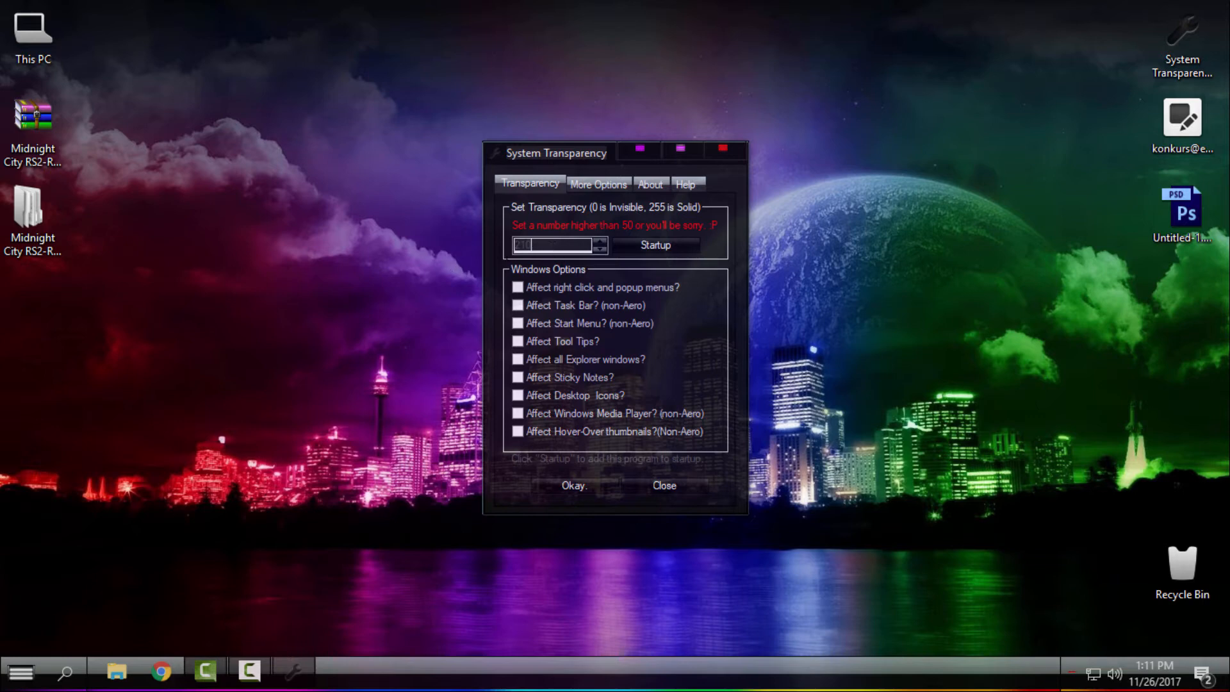
click(517, 288)
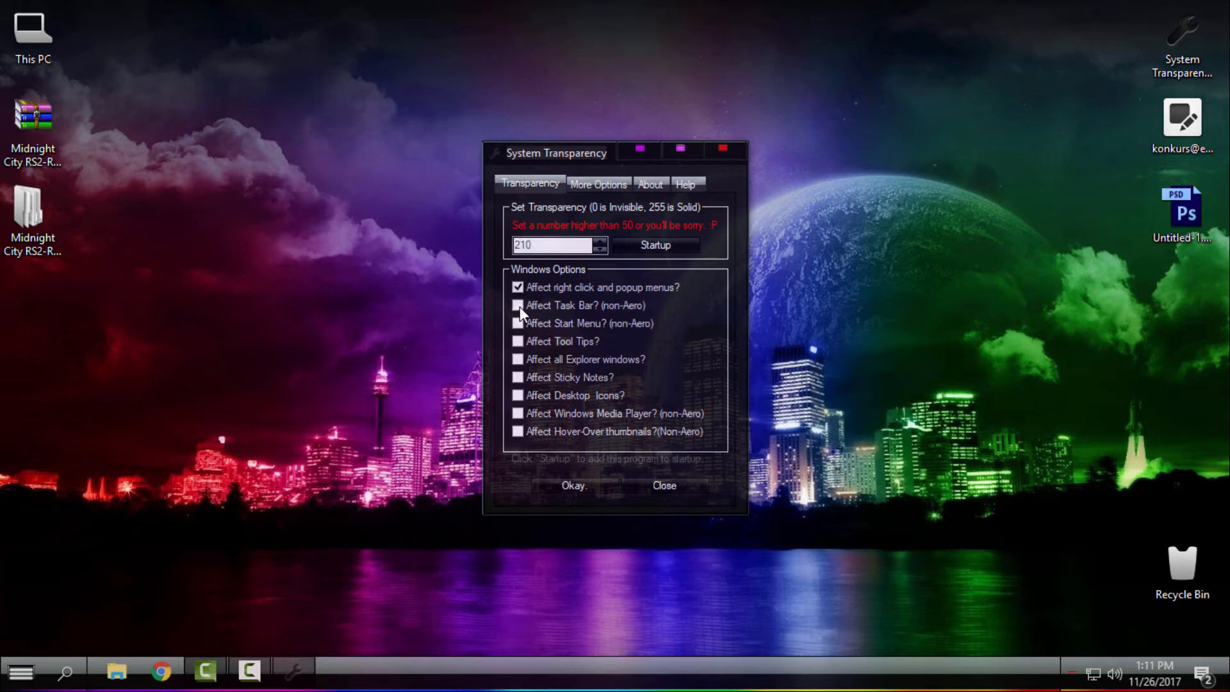
click(517, 304)
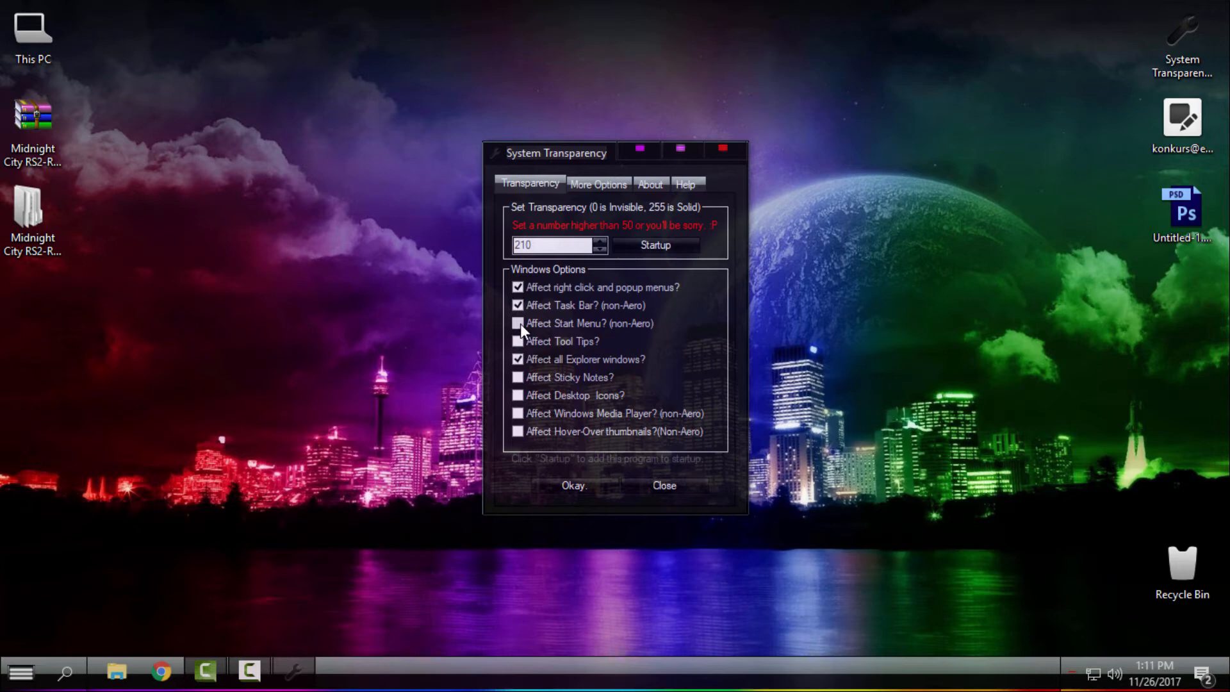
click(518, 323)
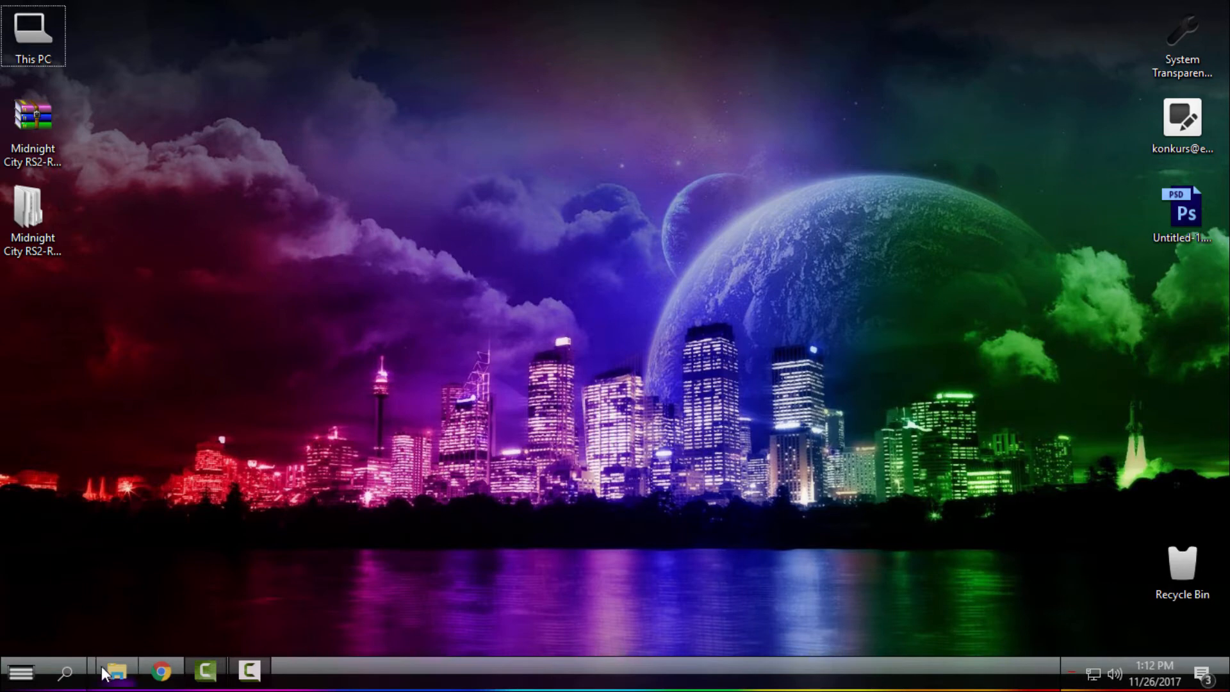
Show This PC in a see-through Explorer window and cycle wallpapers to the night bridge.
click(114, 669)
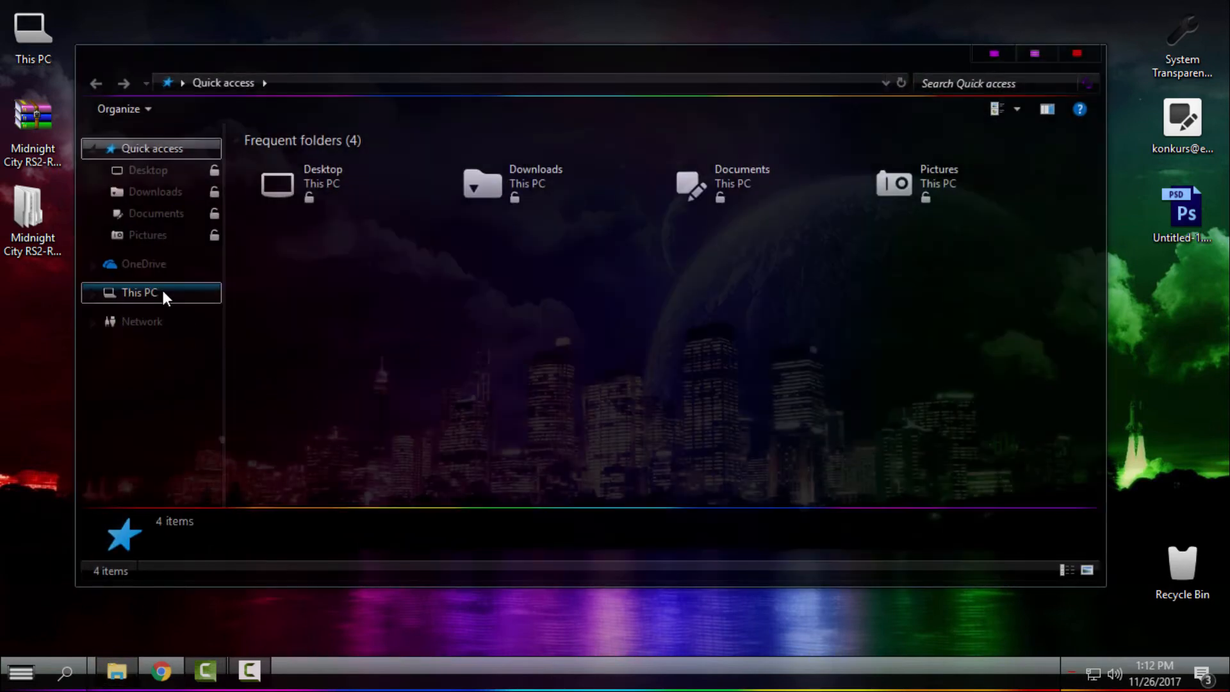
click(138, 292)
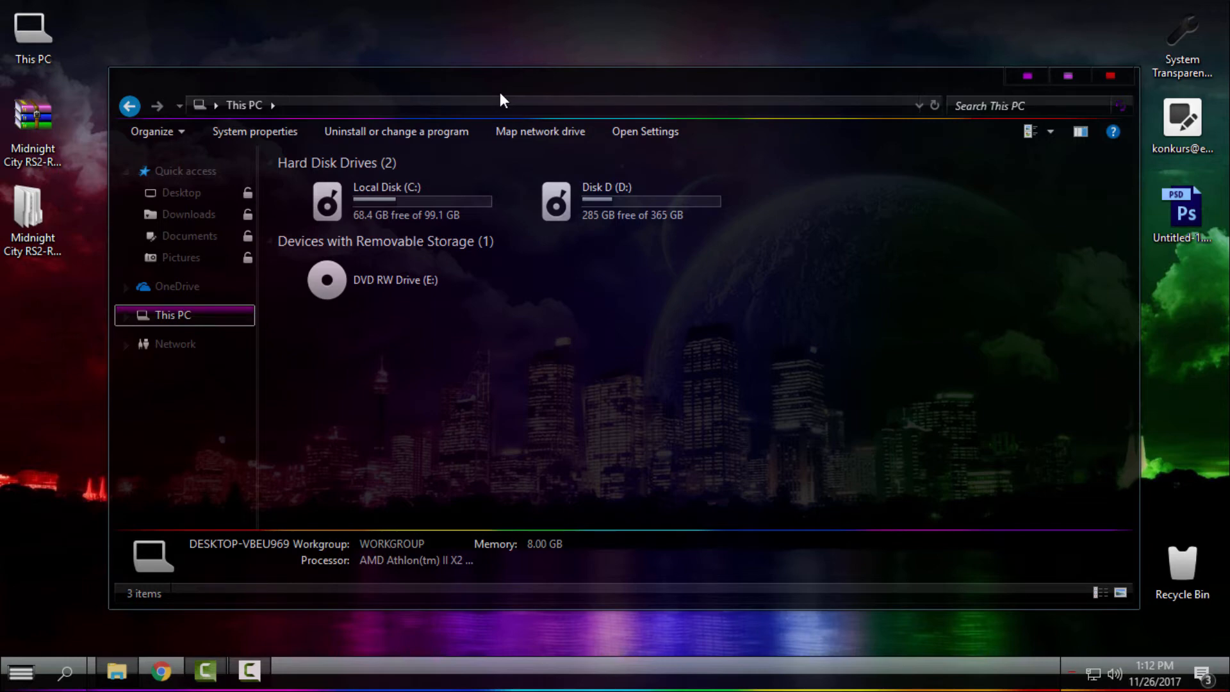
mouse_move(522, 198)
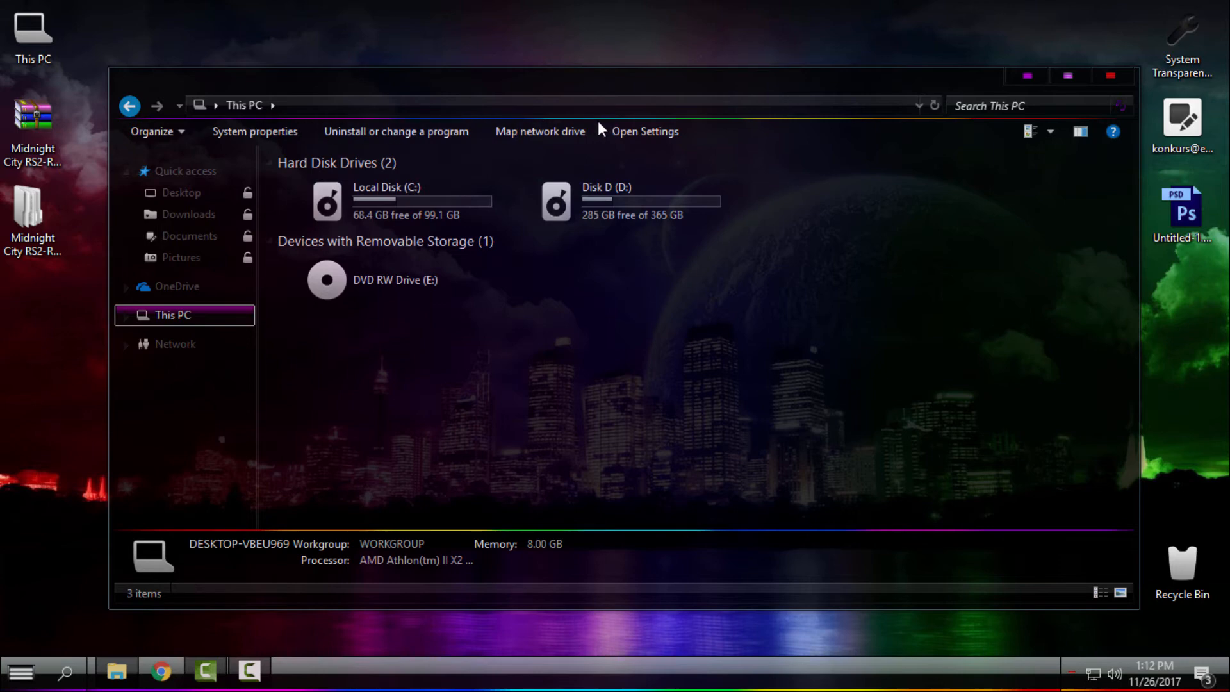
mouse_move(623, 211)
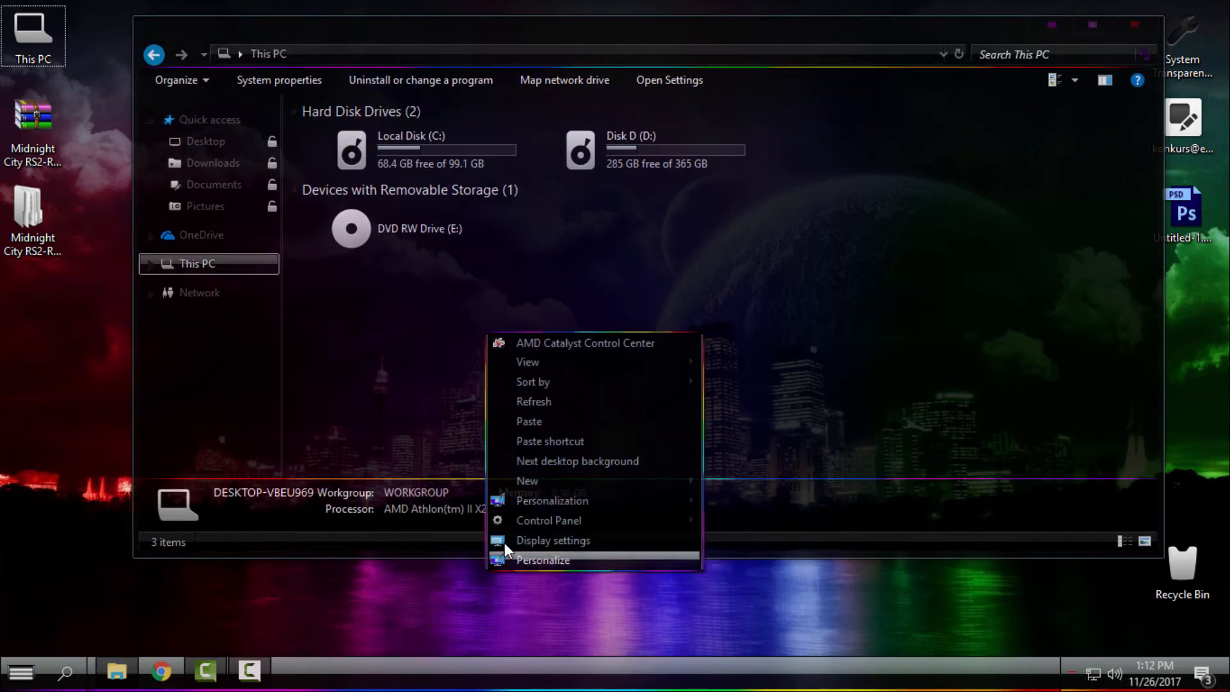
click(578, 461)
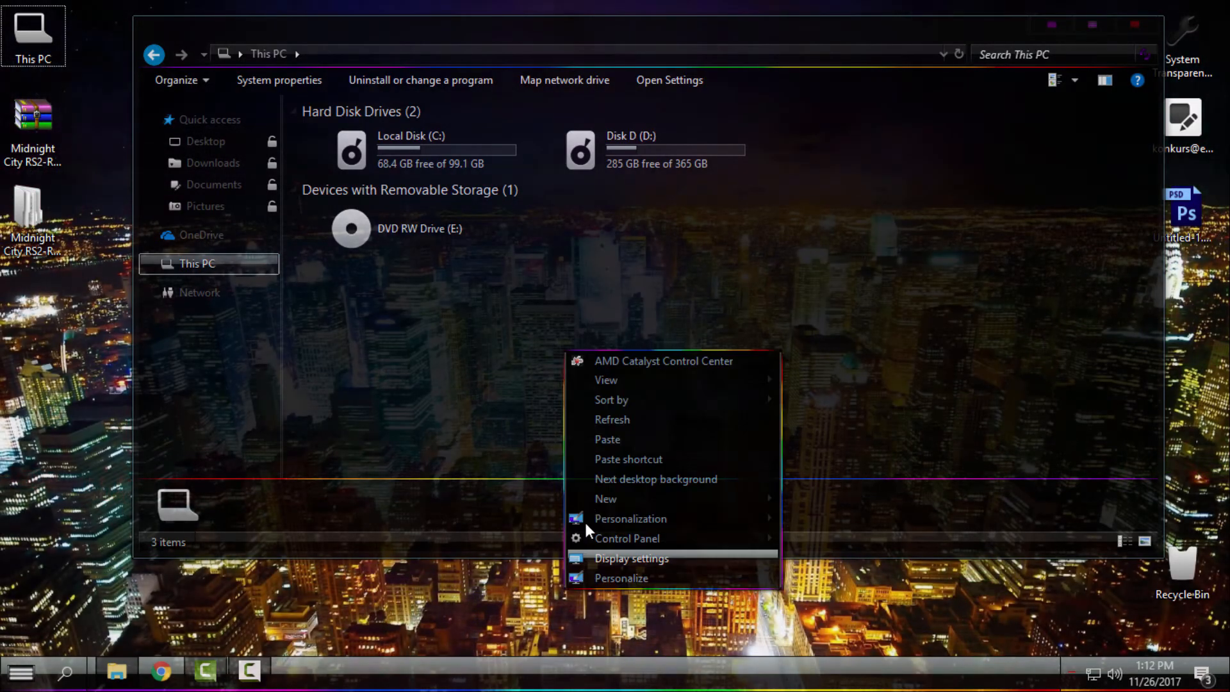
click(657, 479)
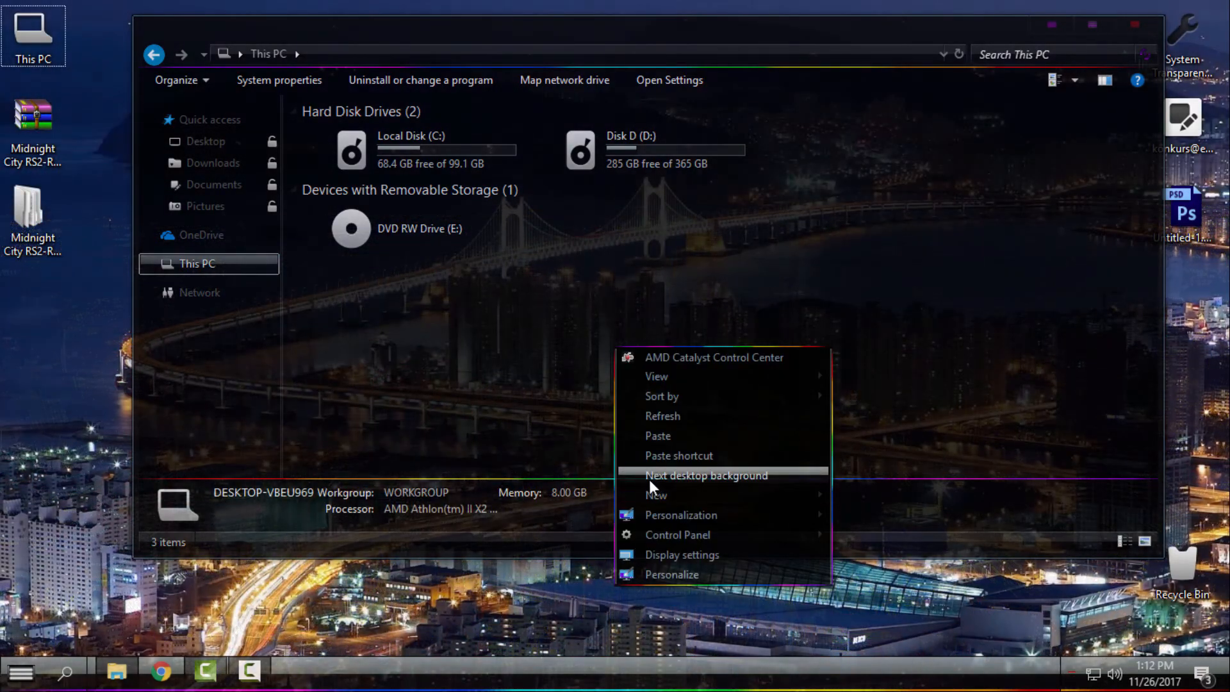
click(707, 475)
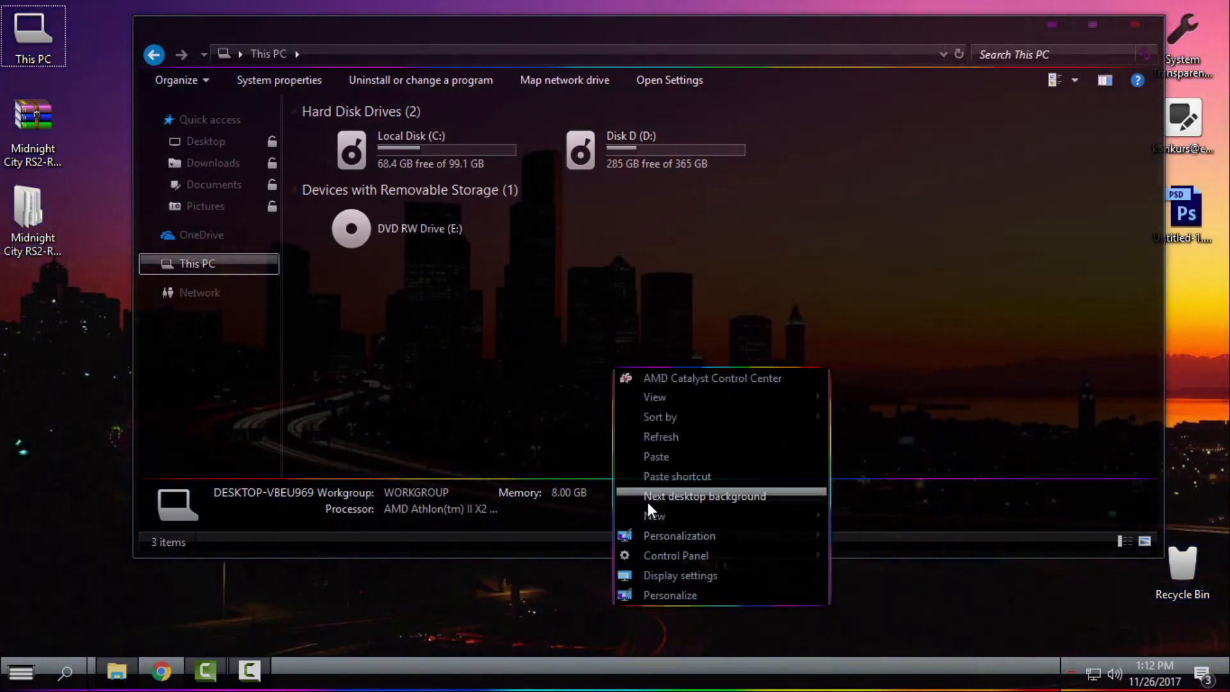
click(703, 496)
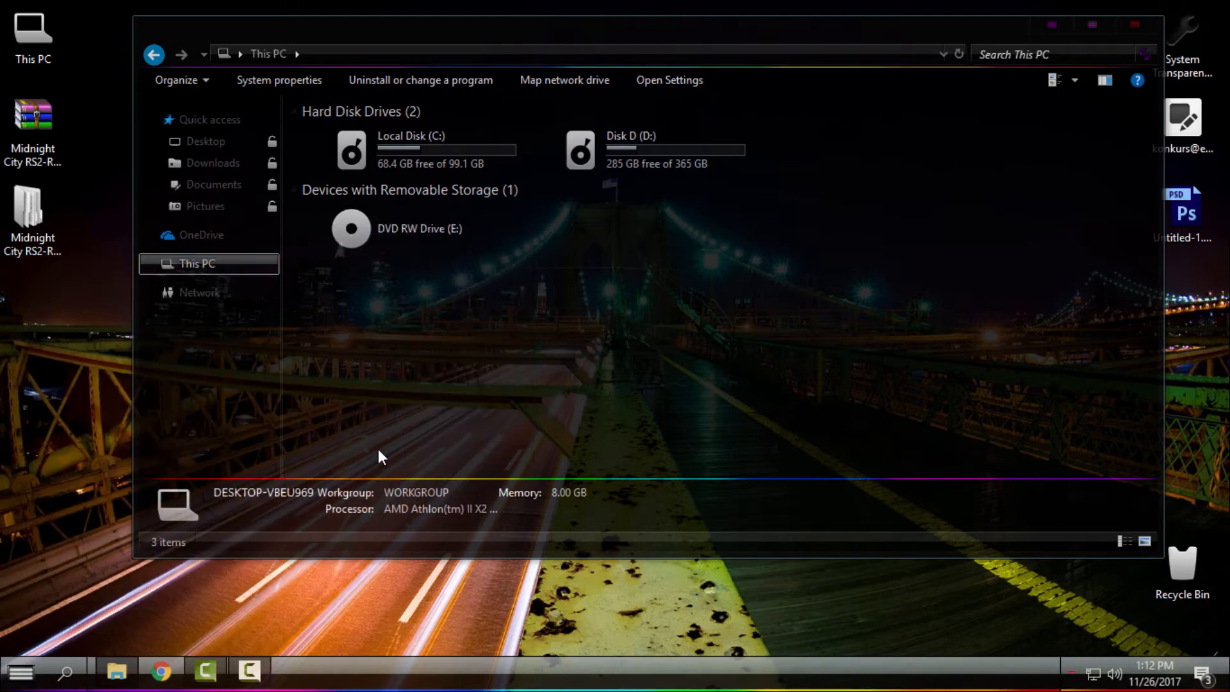
click(278, 80)
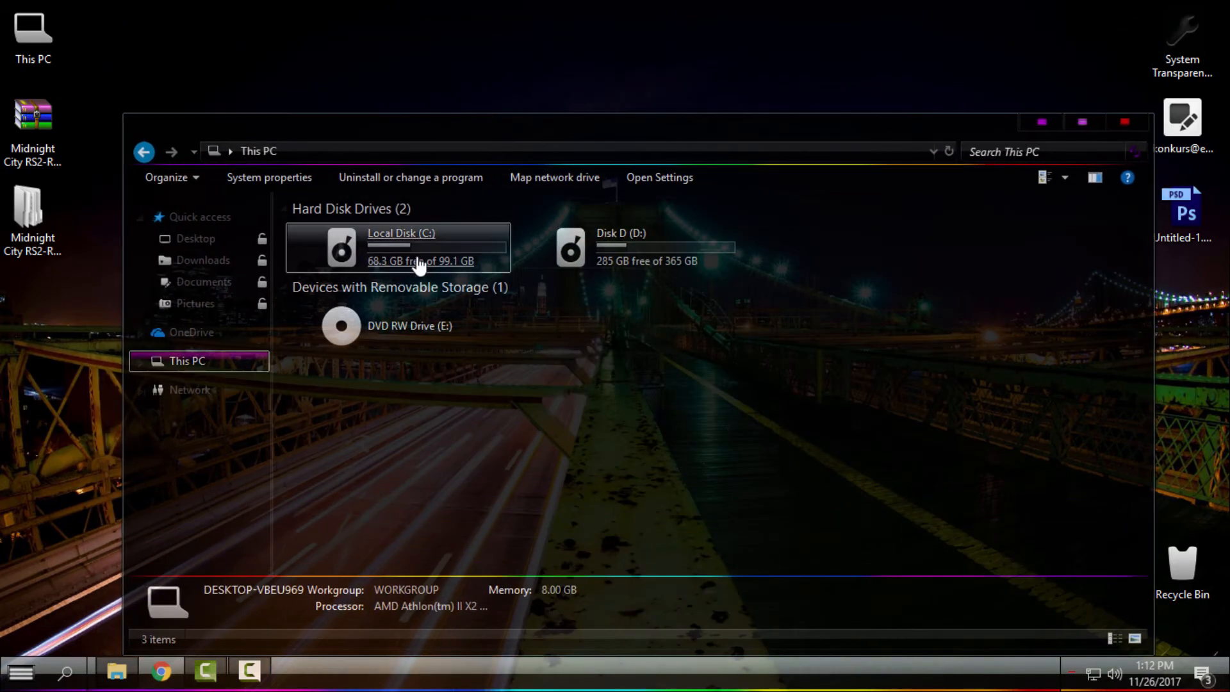
Browse Local Disk (C:), then reopen File Explorer on a smaller This PC window.
double_click(419, 246)
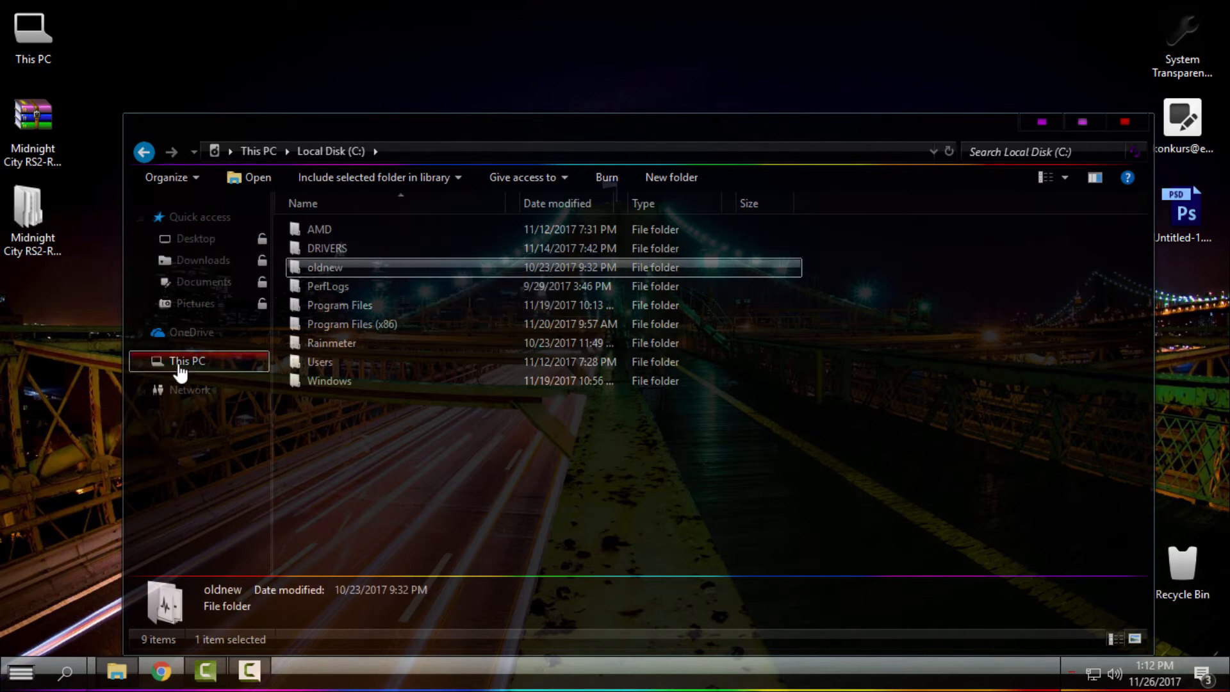
click(186, 361)
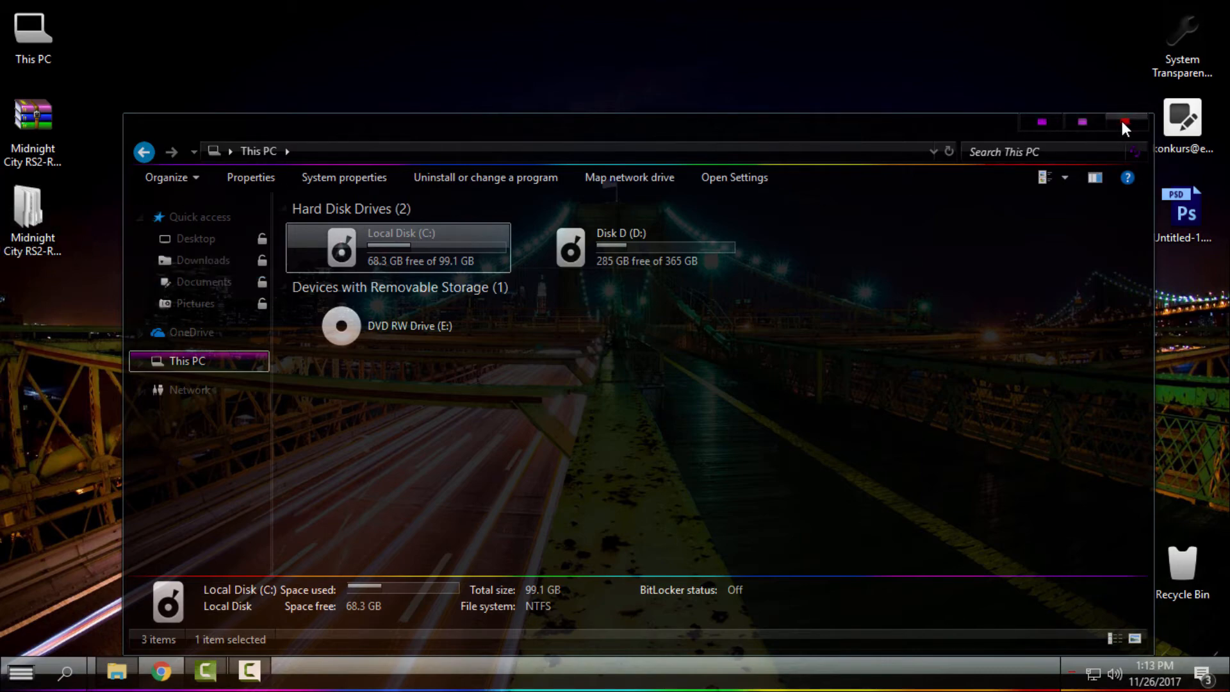
click(1126, 122)
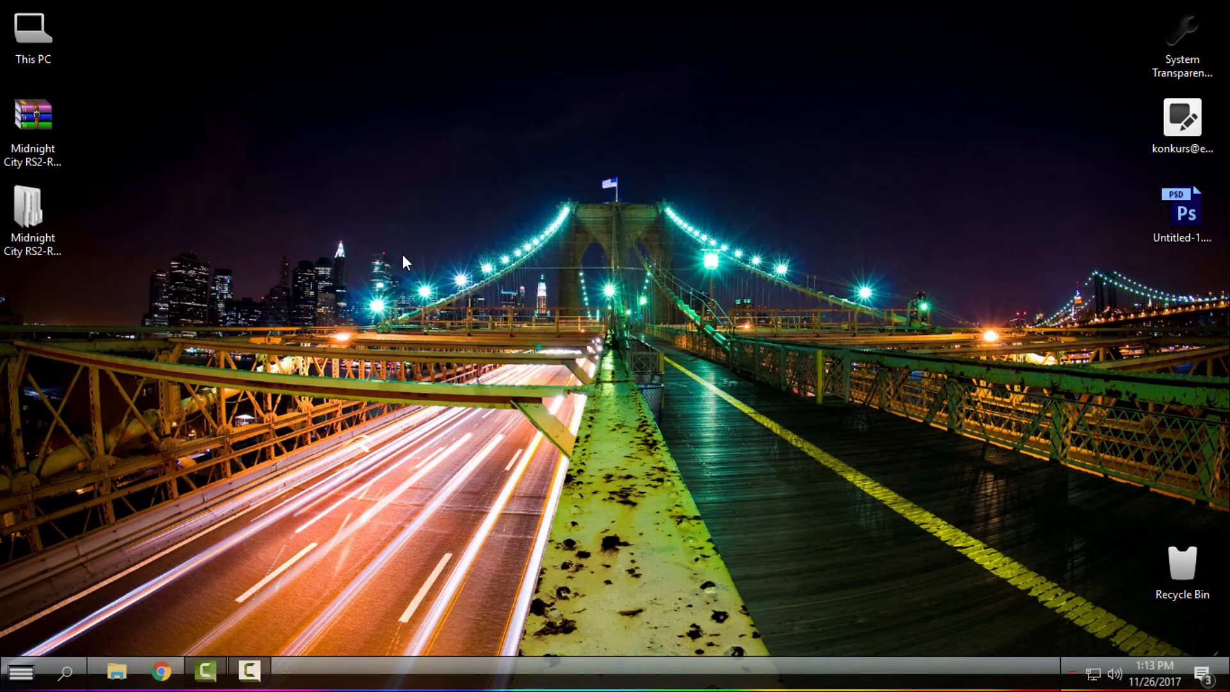
click(116, 669)
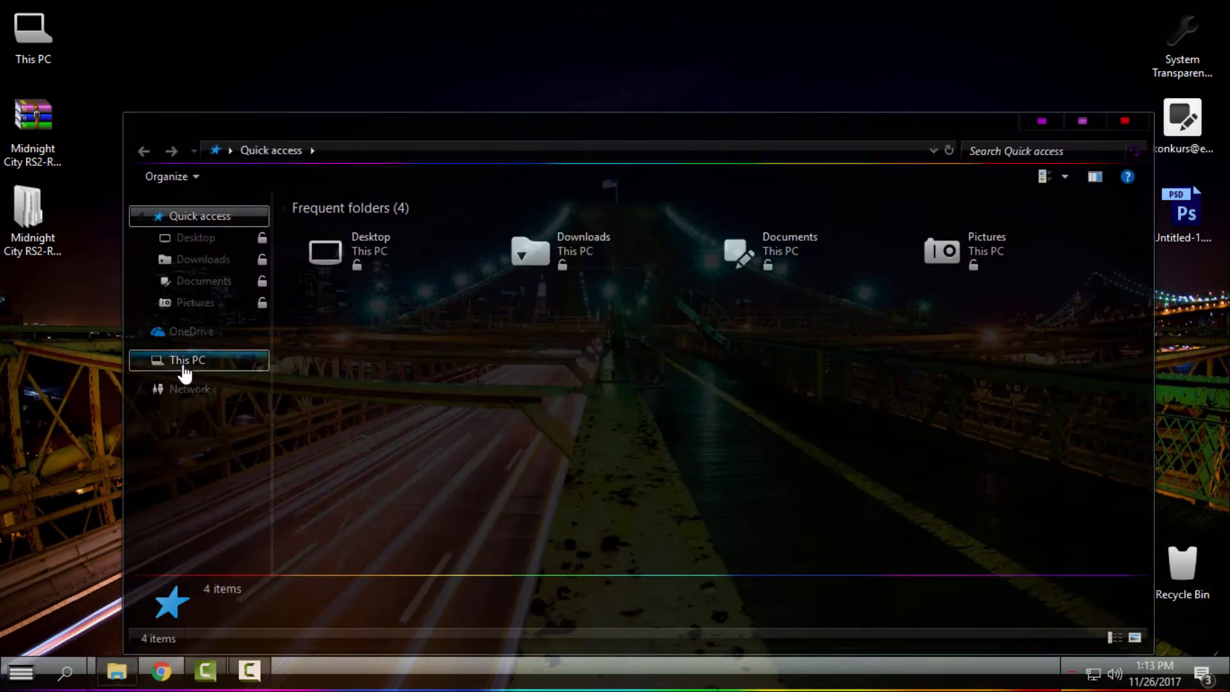
click(185, 360)
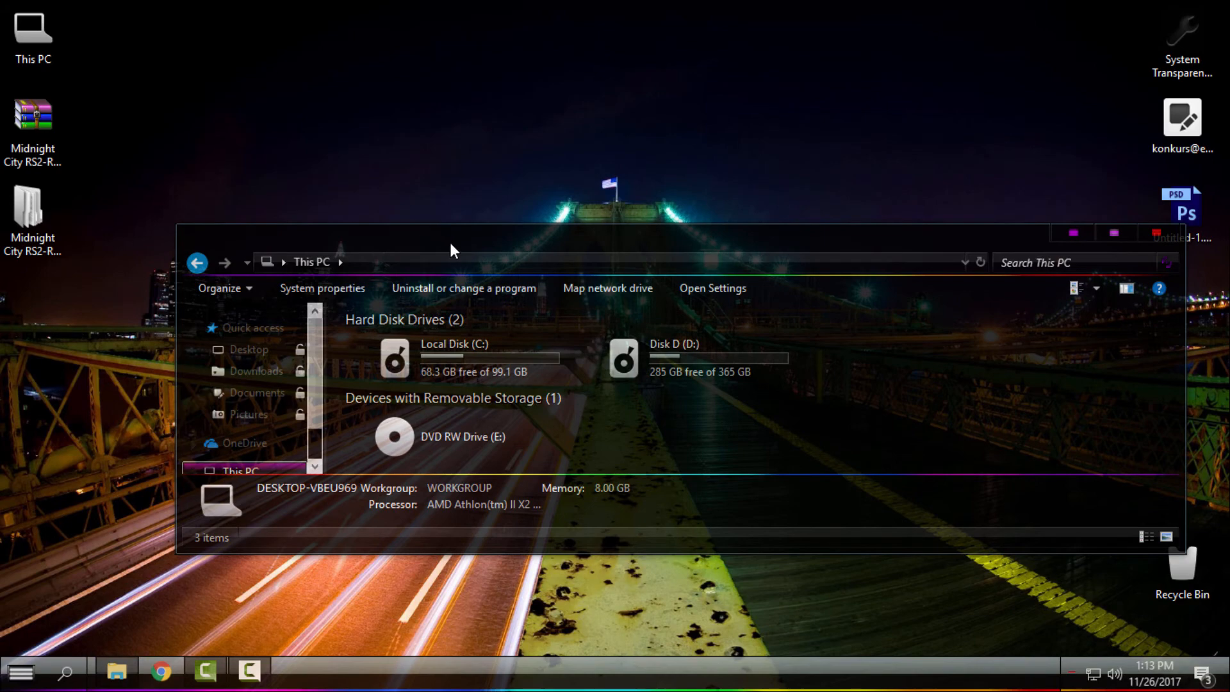
click(21, 671)
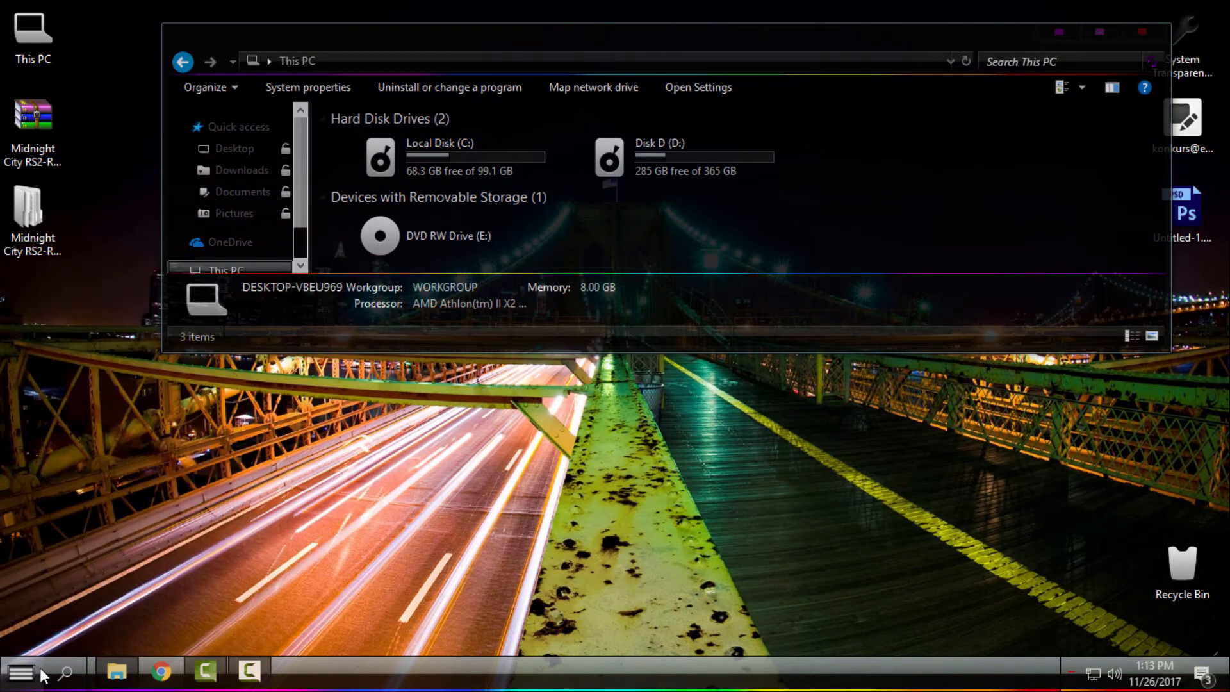
Open the Alternate Start Button For SiB folder and preview the glass Start menu.
click(26, 669)
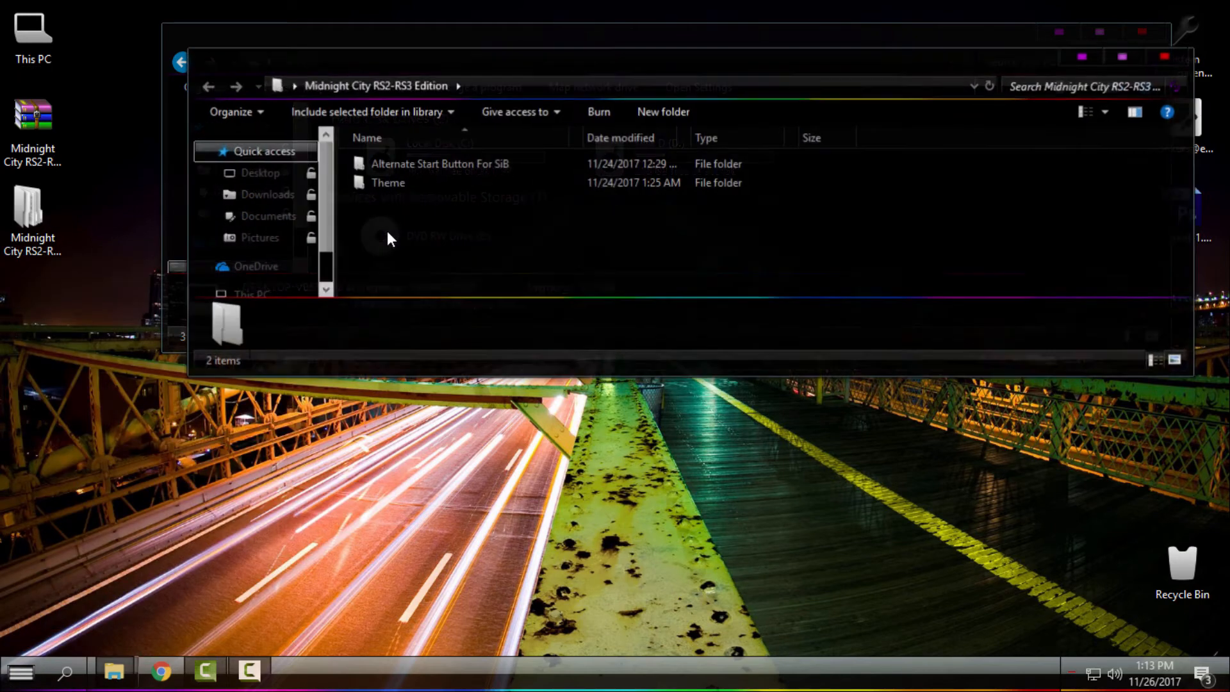
double_click(440, 163)
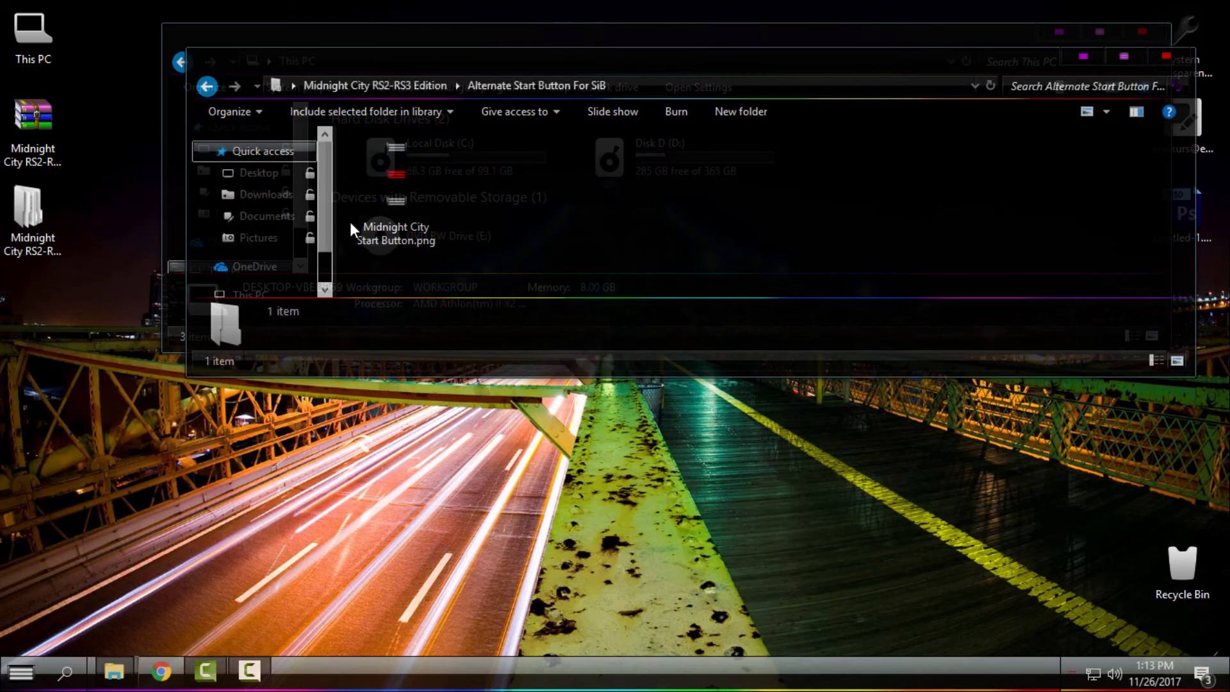
click(23, 668)
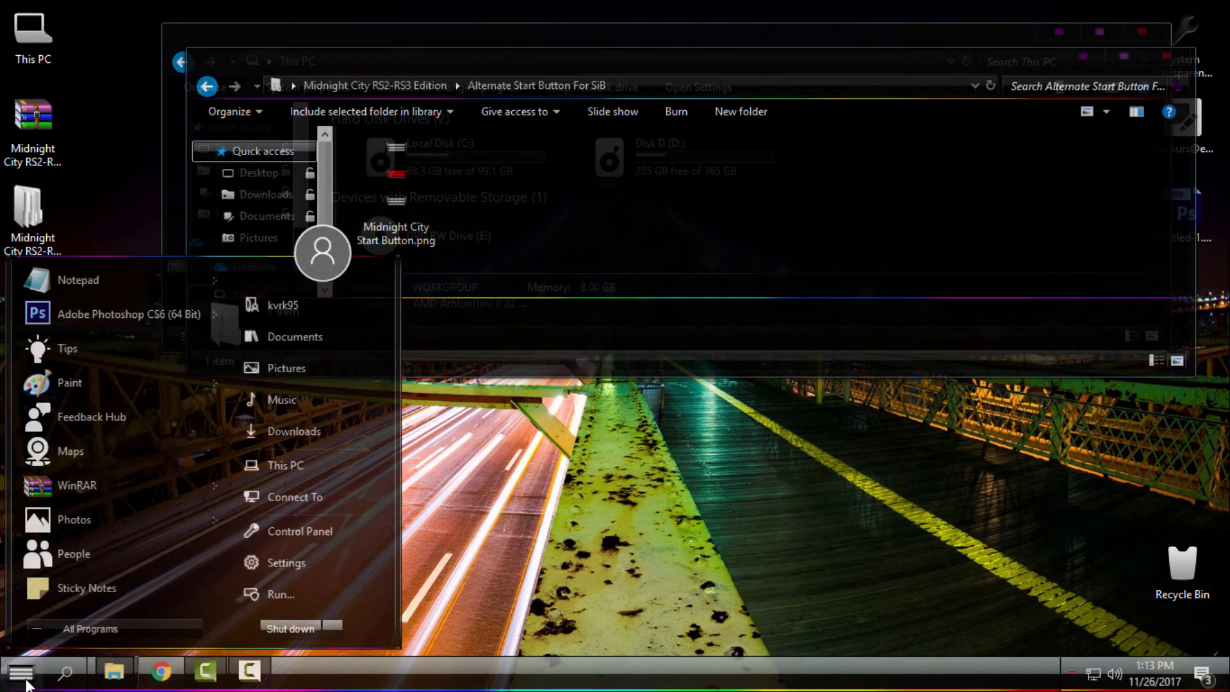
click(23, 671)
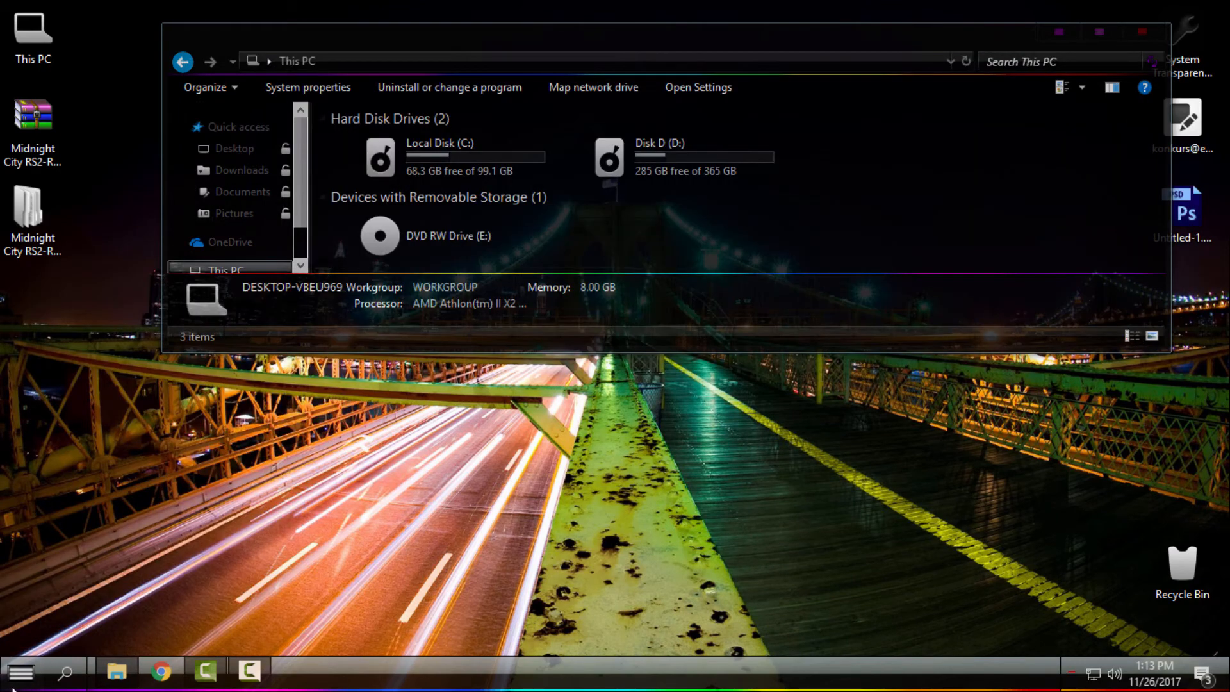
click(22, 670)
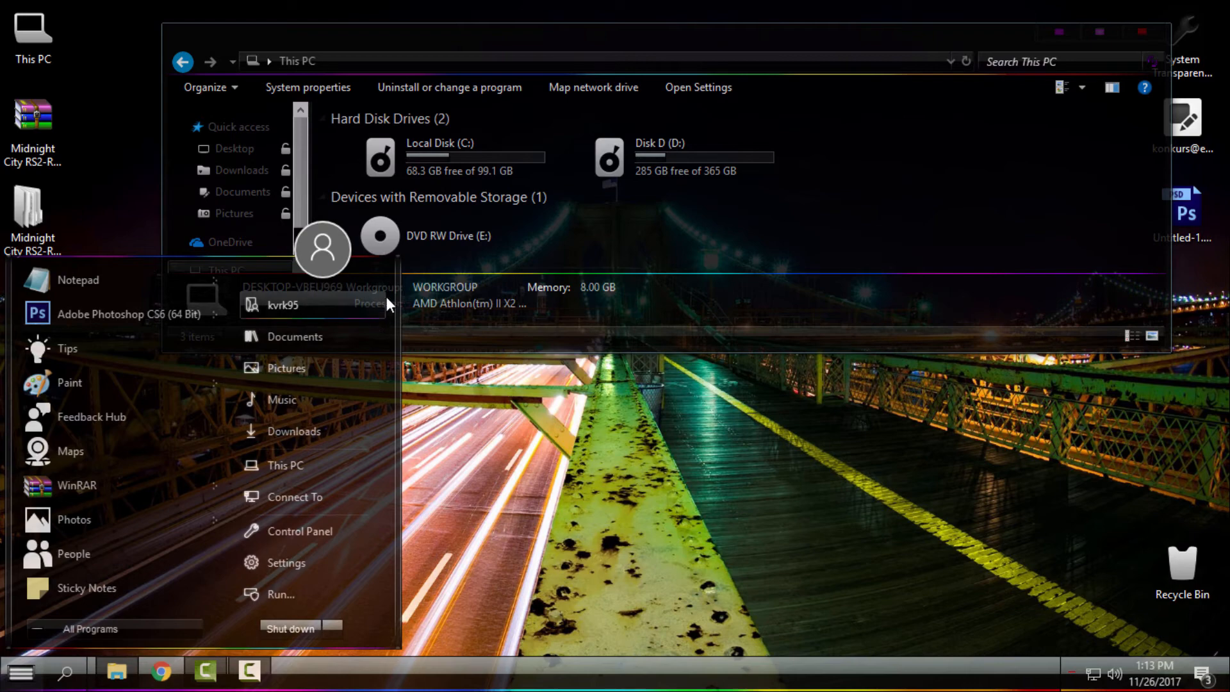
click(24, 670)
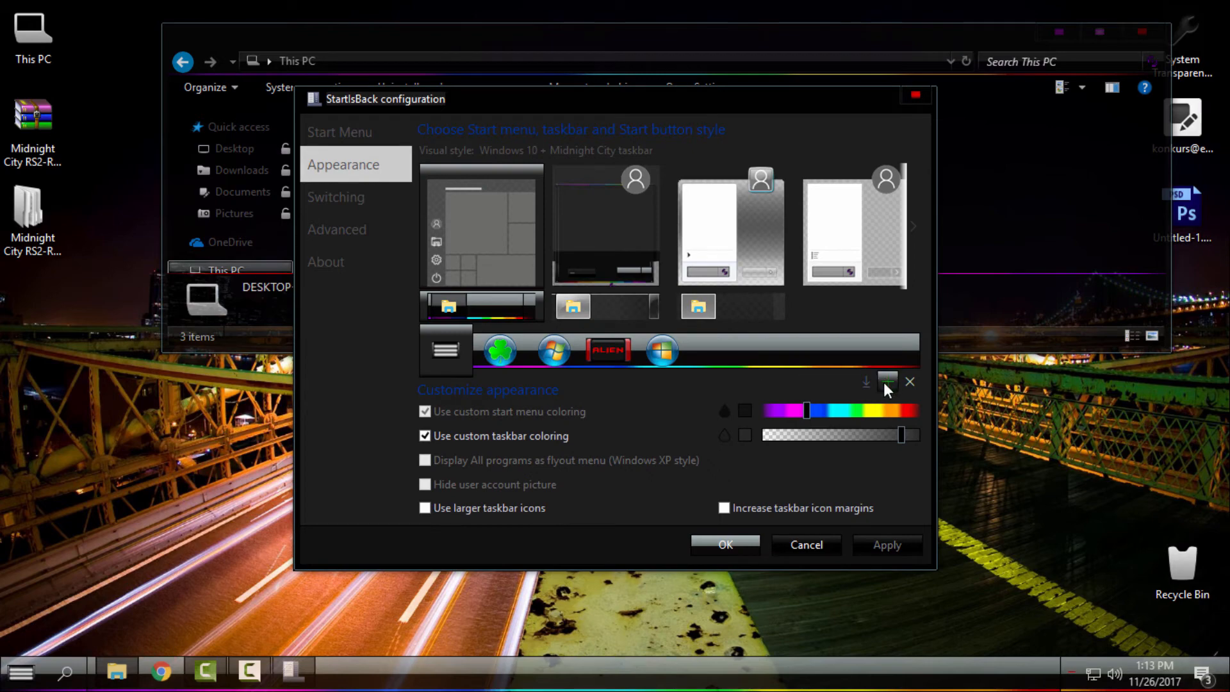
mouse_move(889, 396)
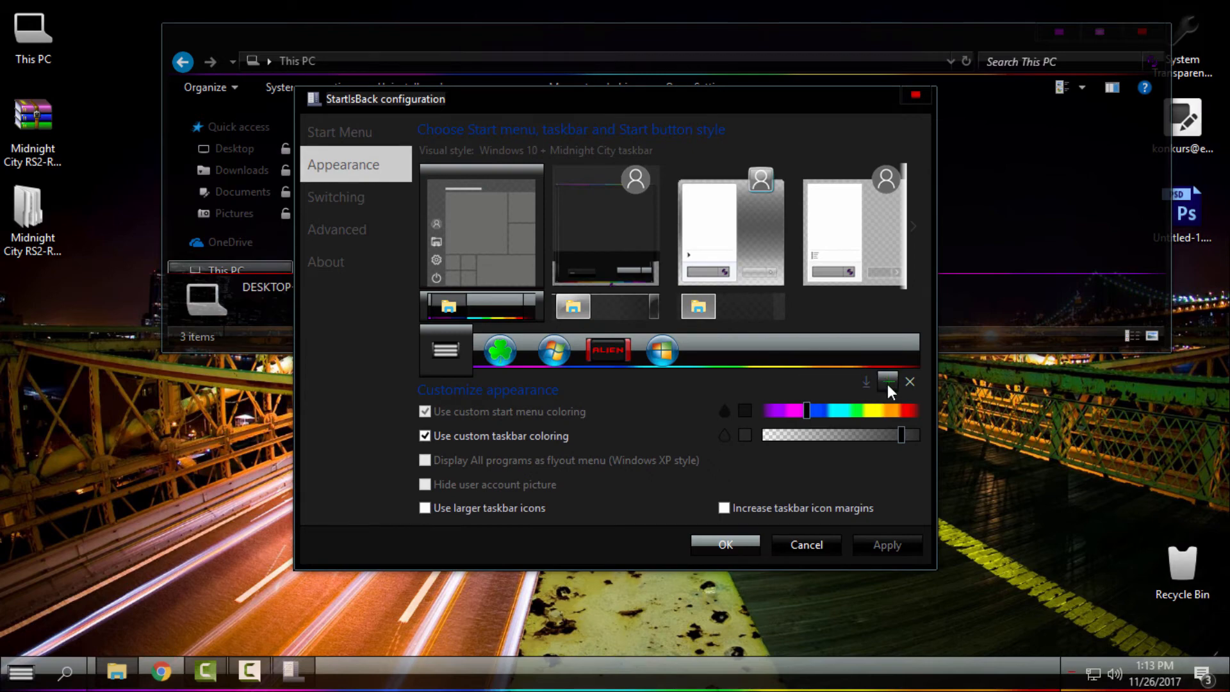
Set Midnight City Start Button.png from the RS2-RS3 Edition folder as Start button, then OK.
click(887, 381)
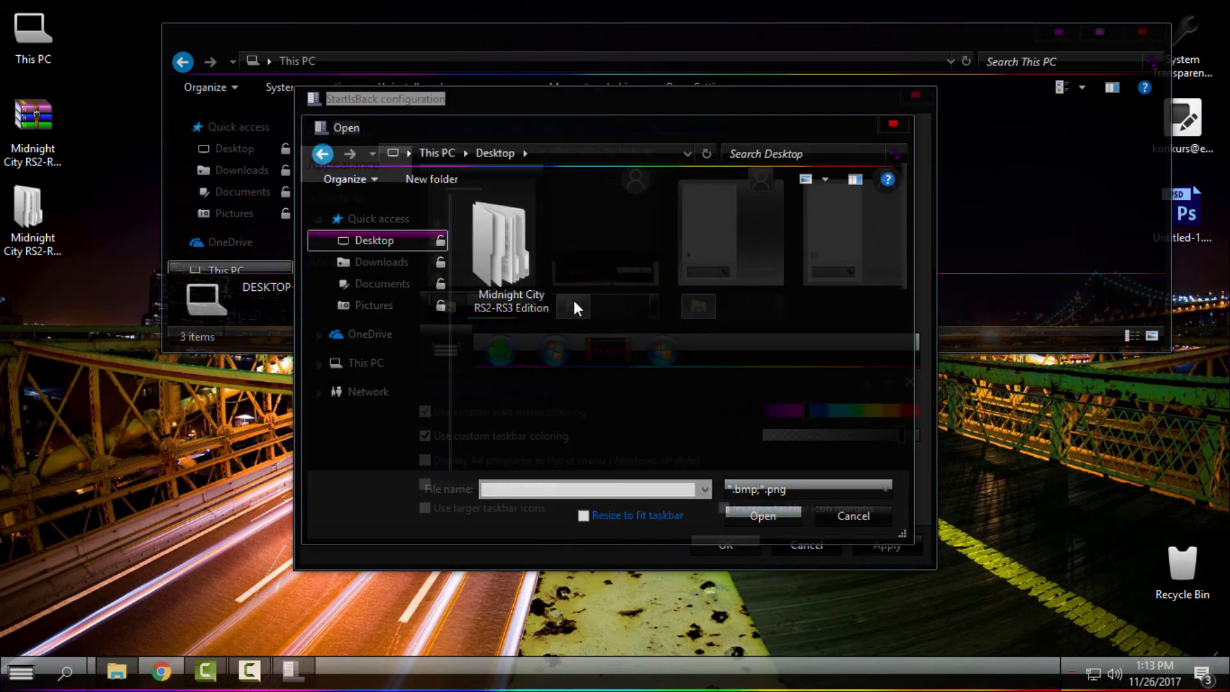
double_click(500, 244)
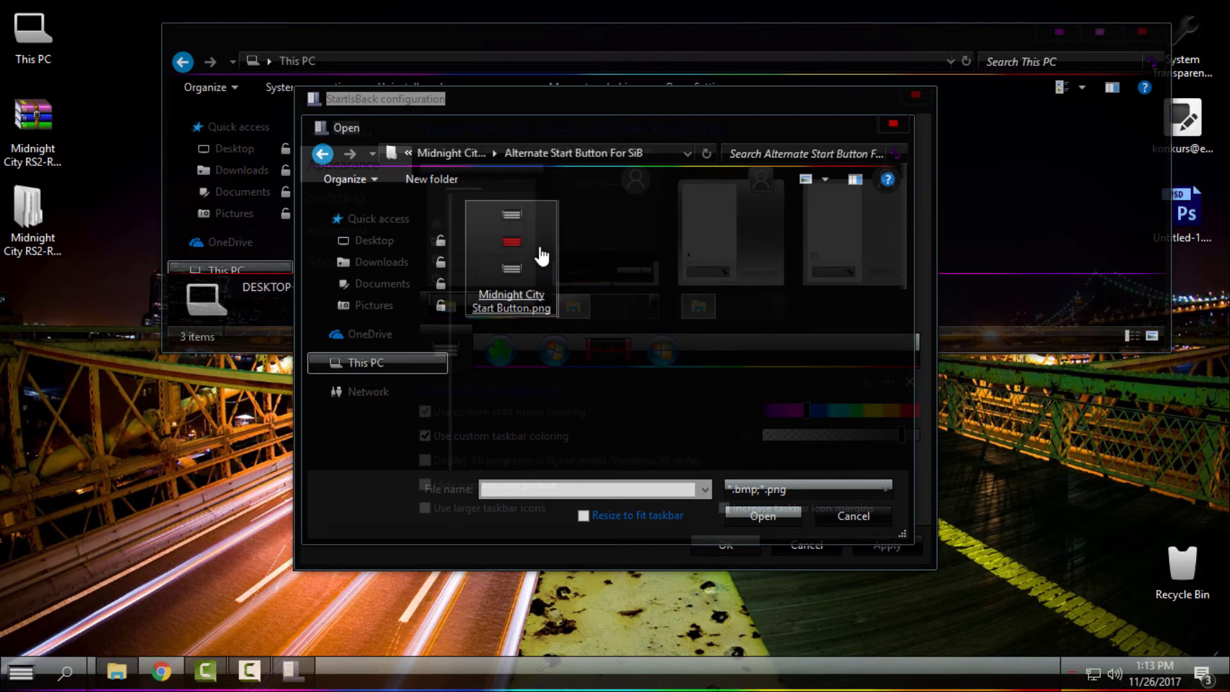
click(762, 515)
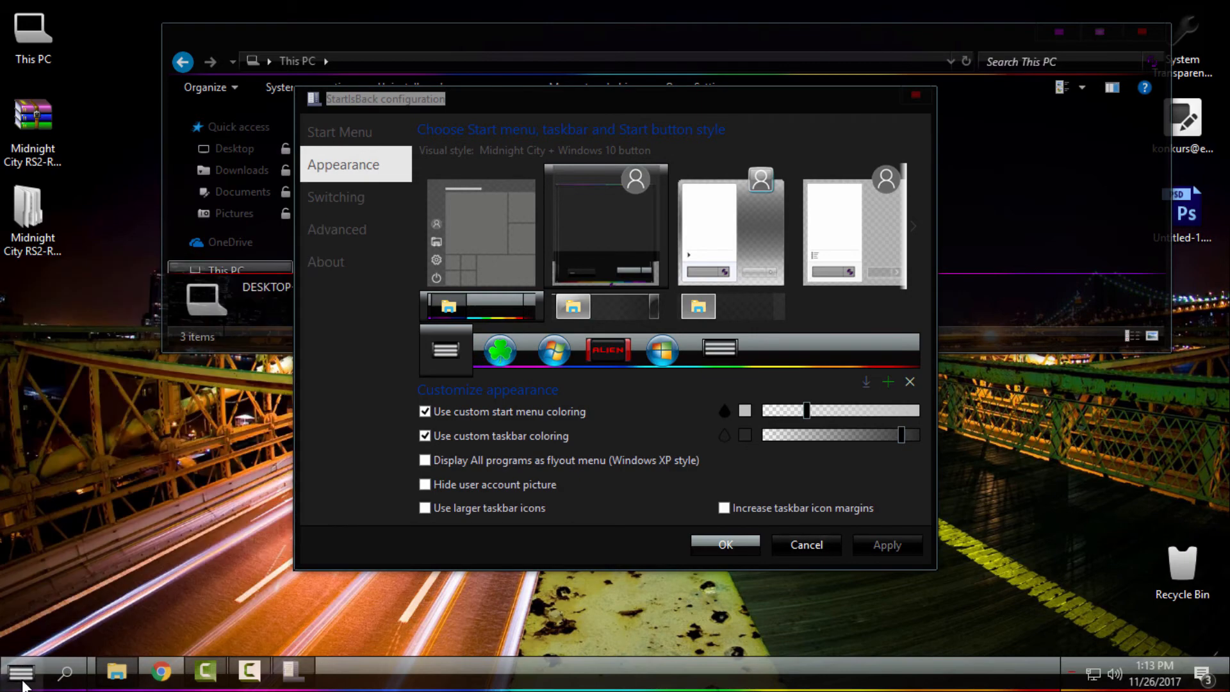
click(24, 669)
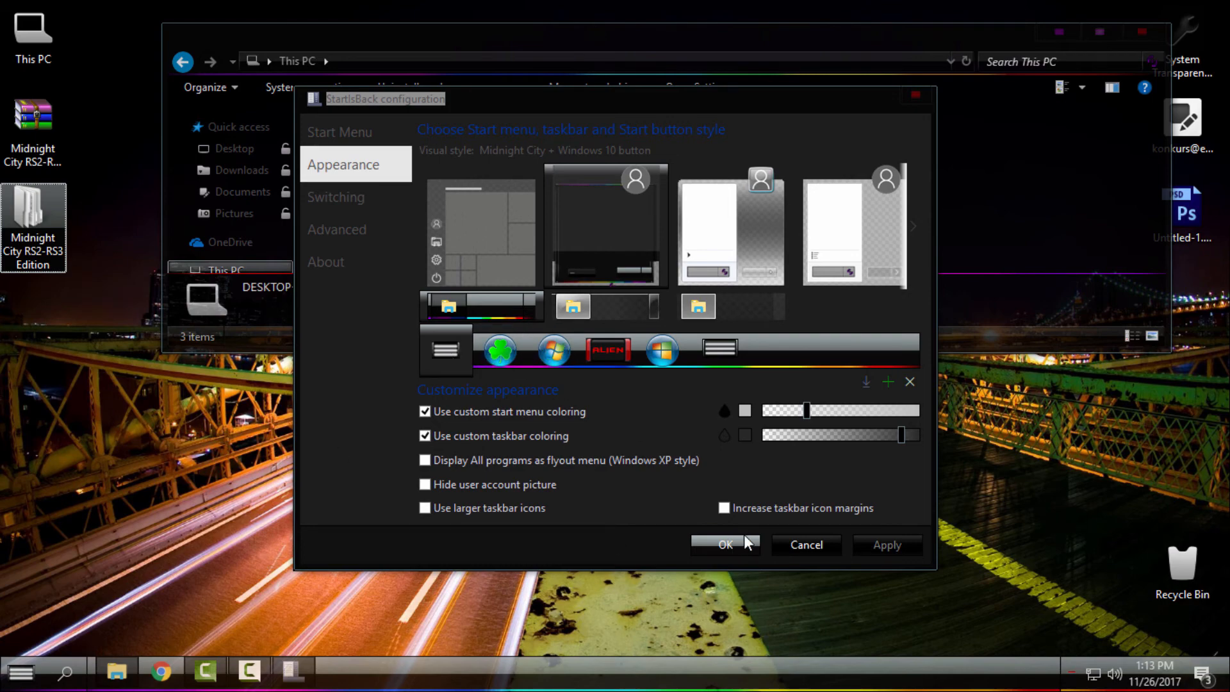
click(724, 544)
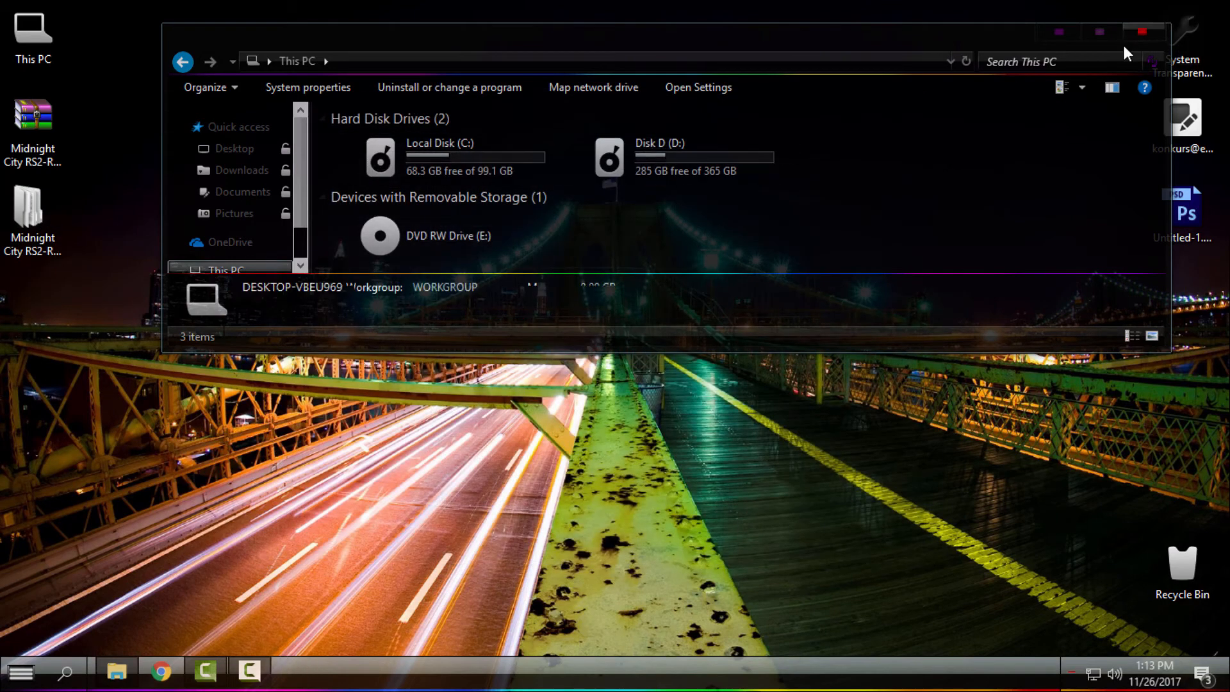
Advance through four more night-city wallpapers, ending on the Opera House scene.
right_click(676, 506)
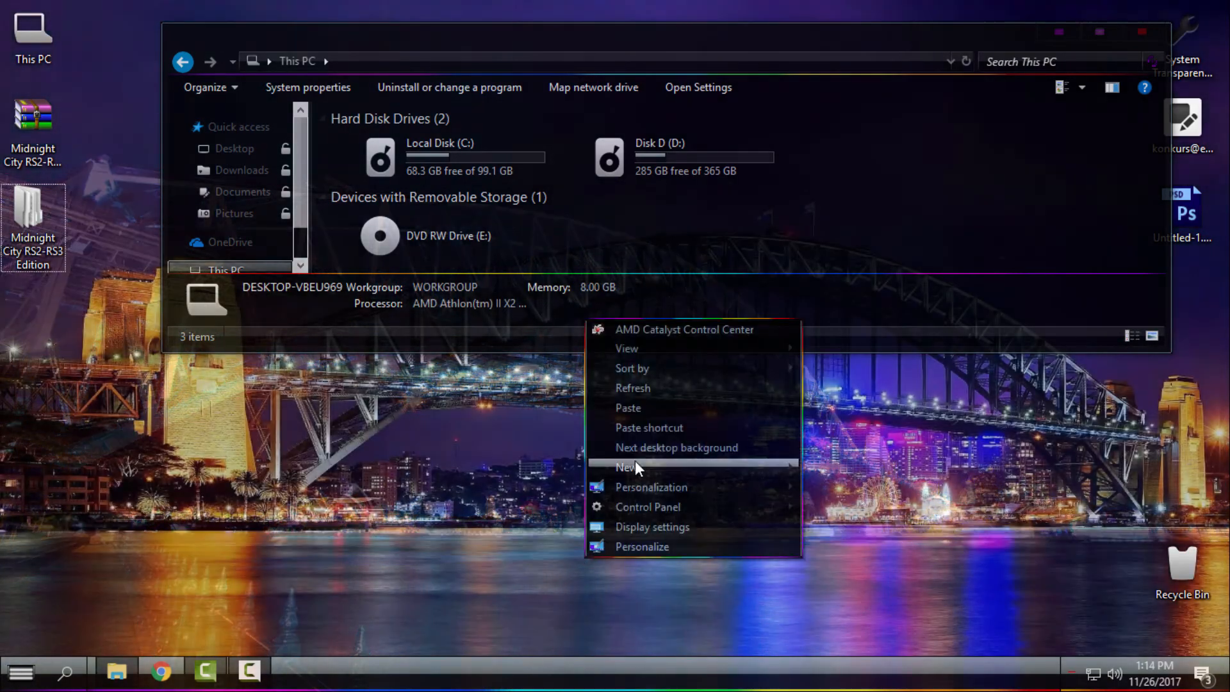
click(675, 447)
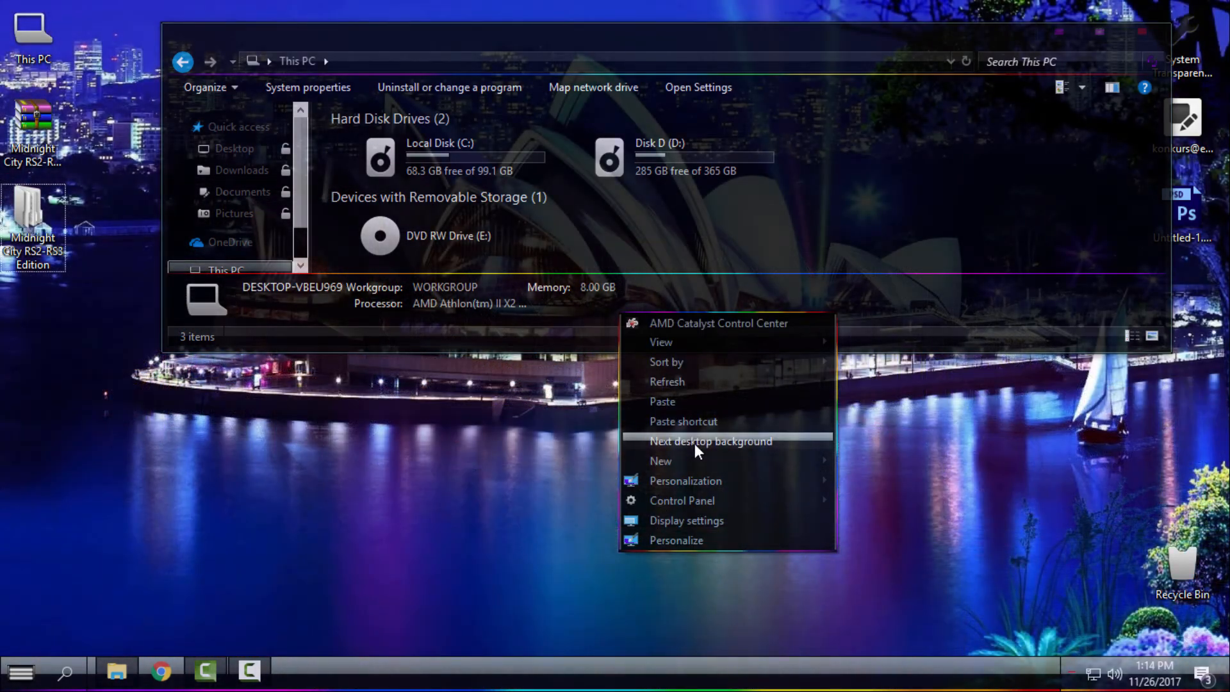
click(711, 441)
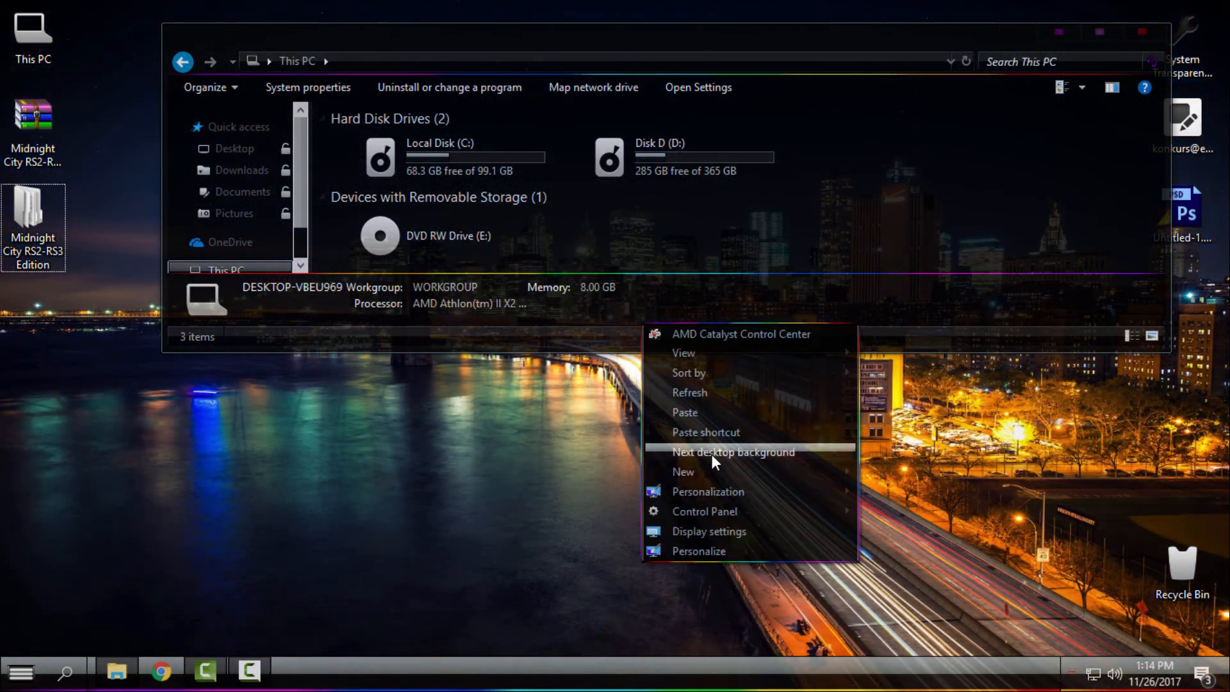
click(733, 451)
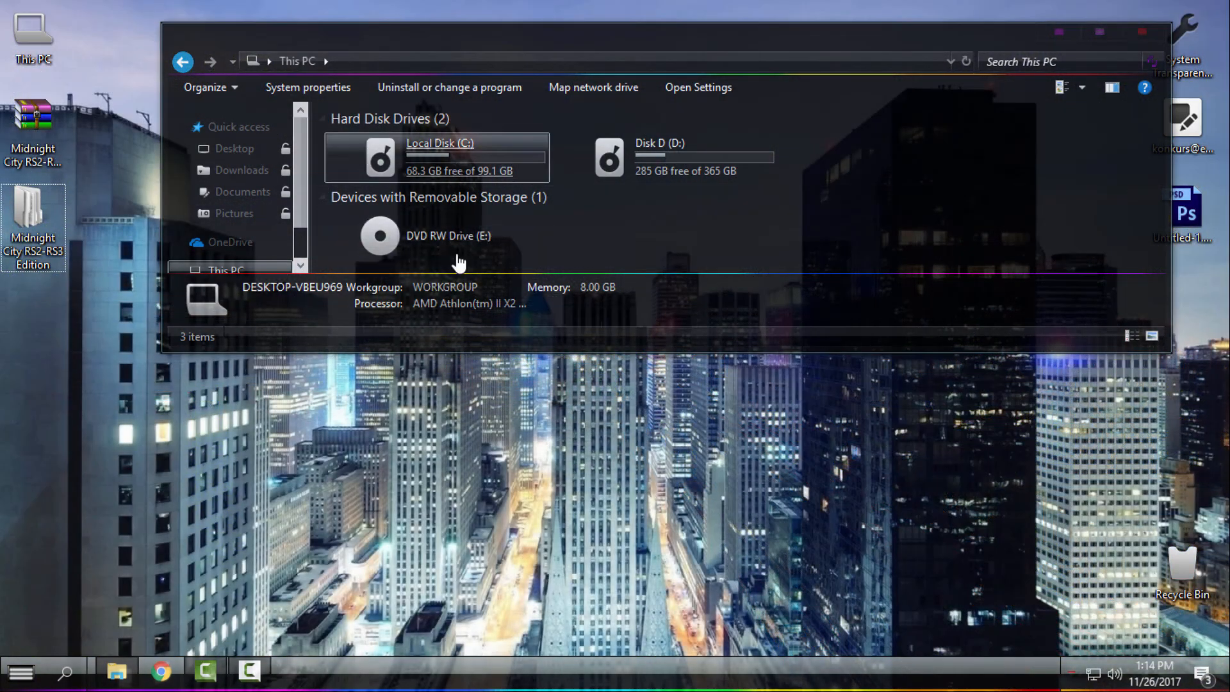
mouse_move(519, 376)
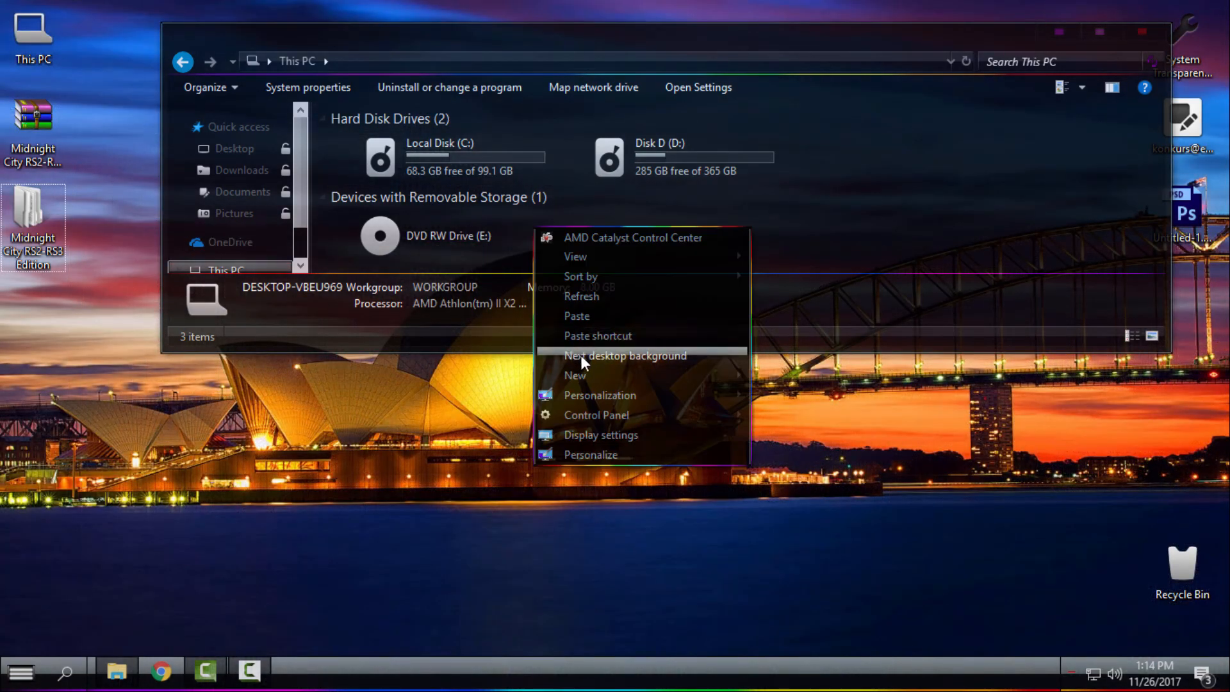
click(625, 356)
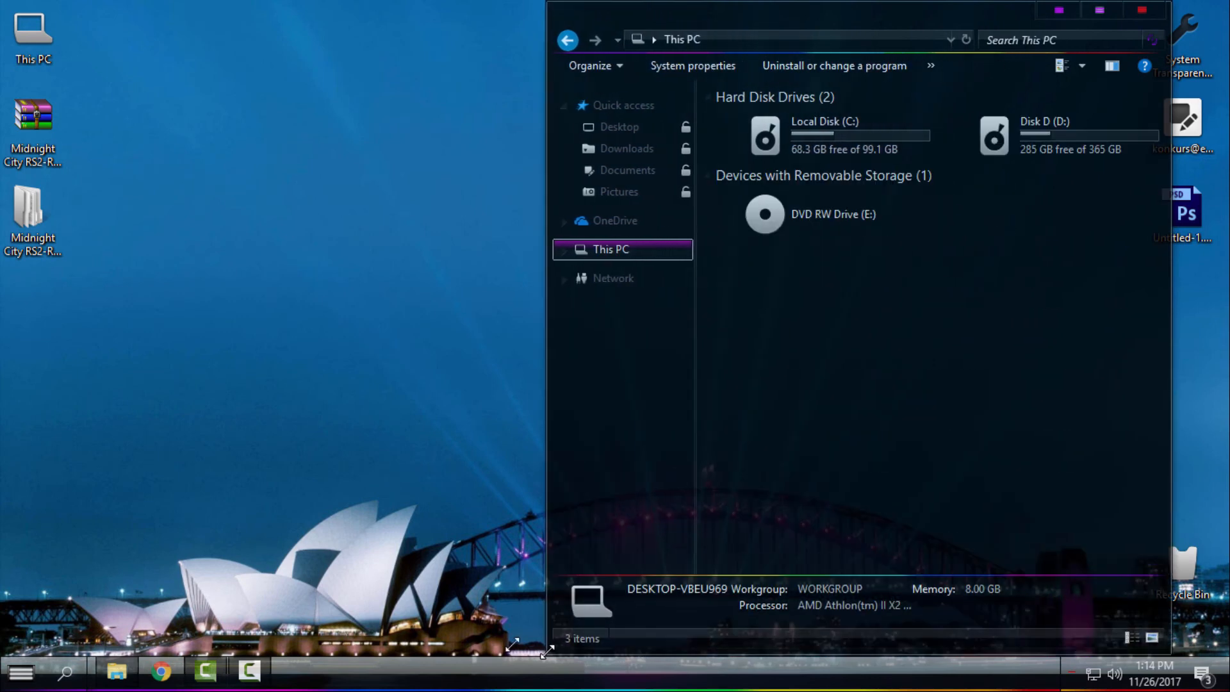
Toggle the Start menu, browse Disk D (D:), then close the Explorer window.
click(24, 671)
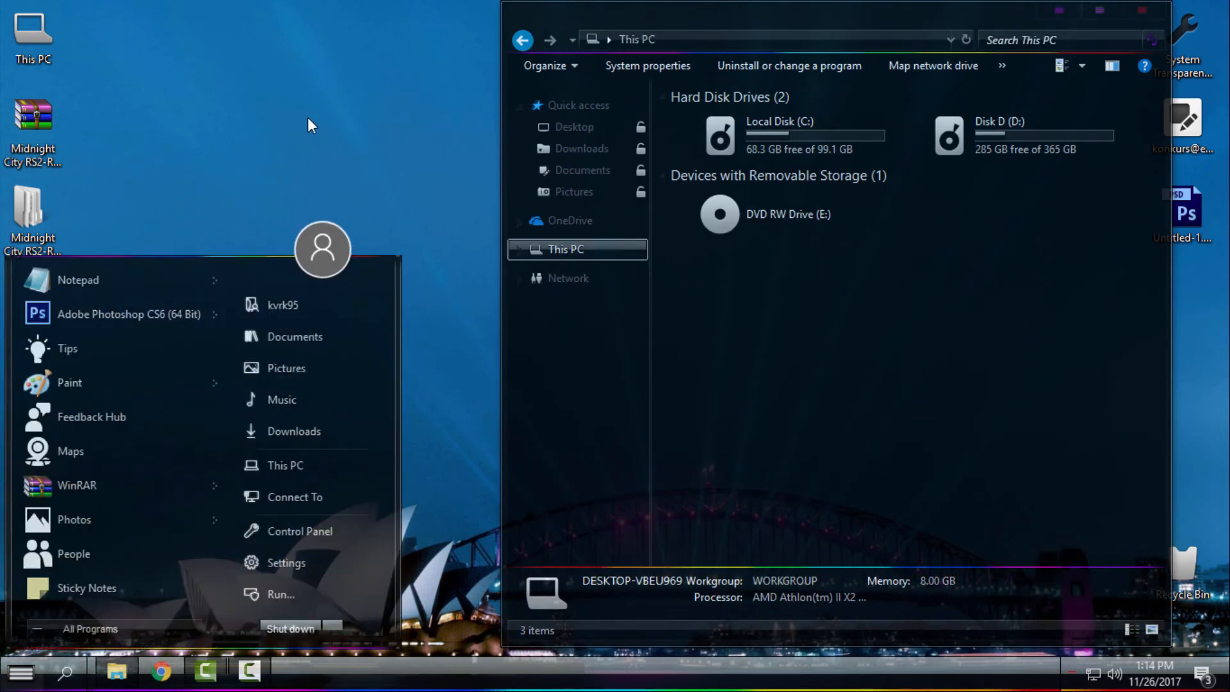
mouse_move(261, 121)
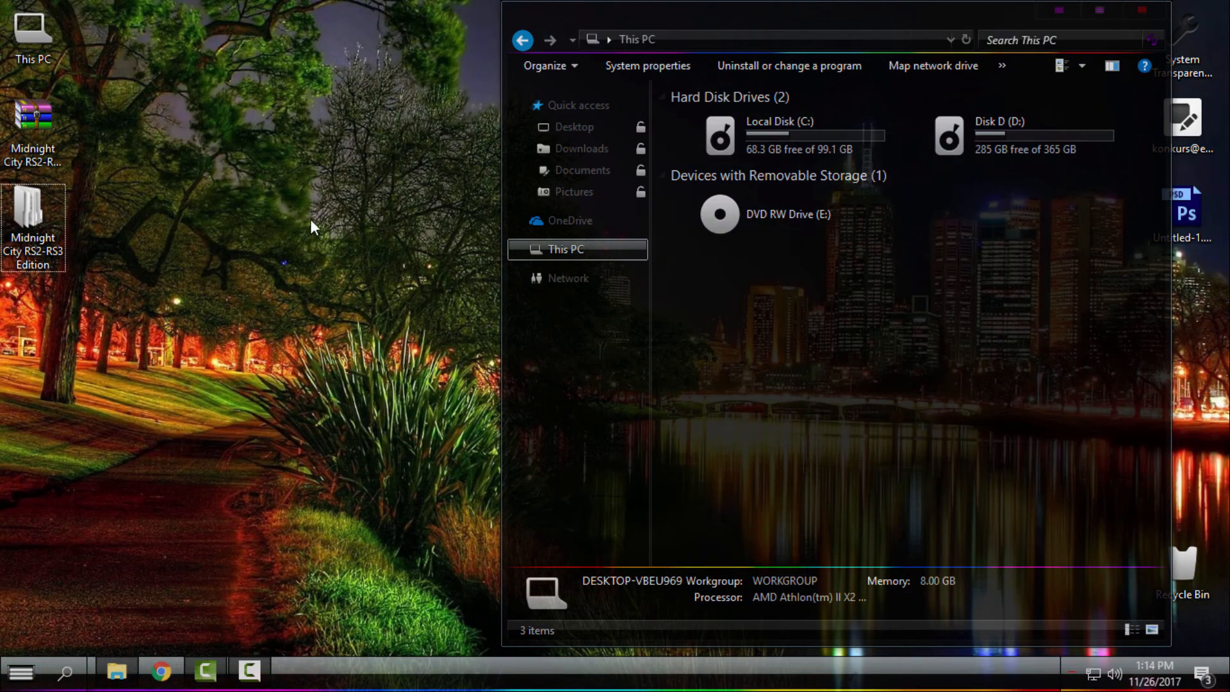
click(24, 670)
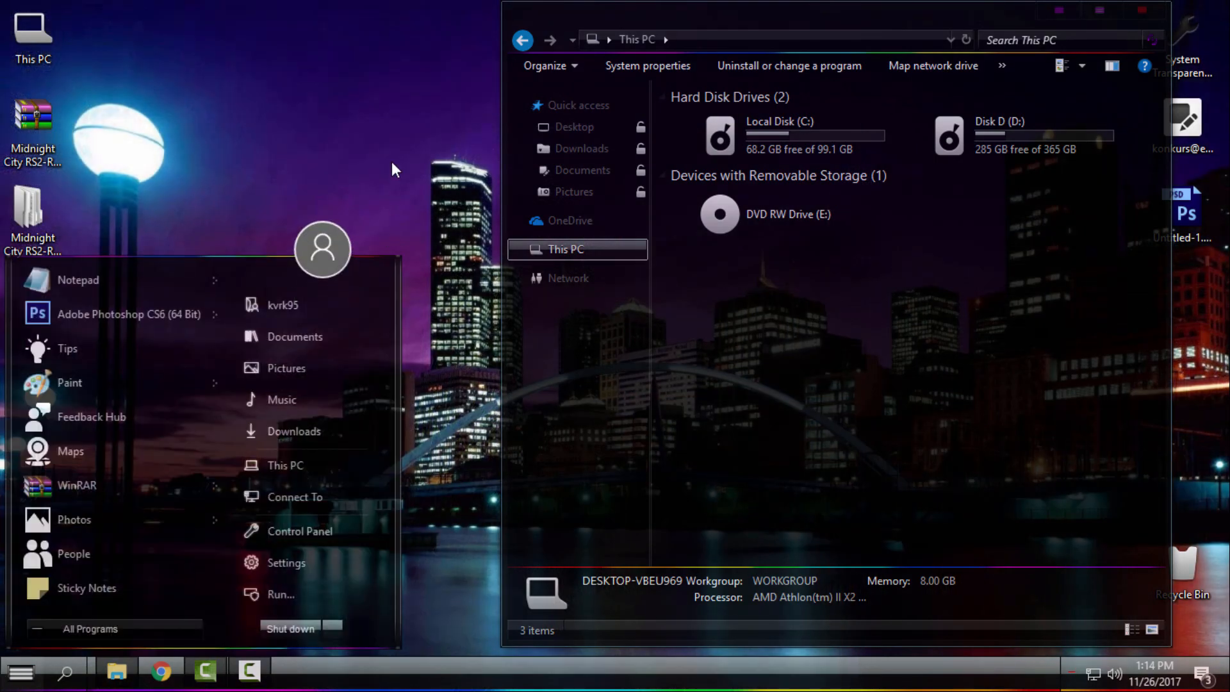
mouse_move(296, 203)
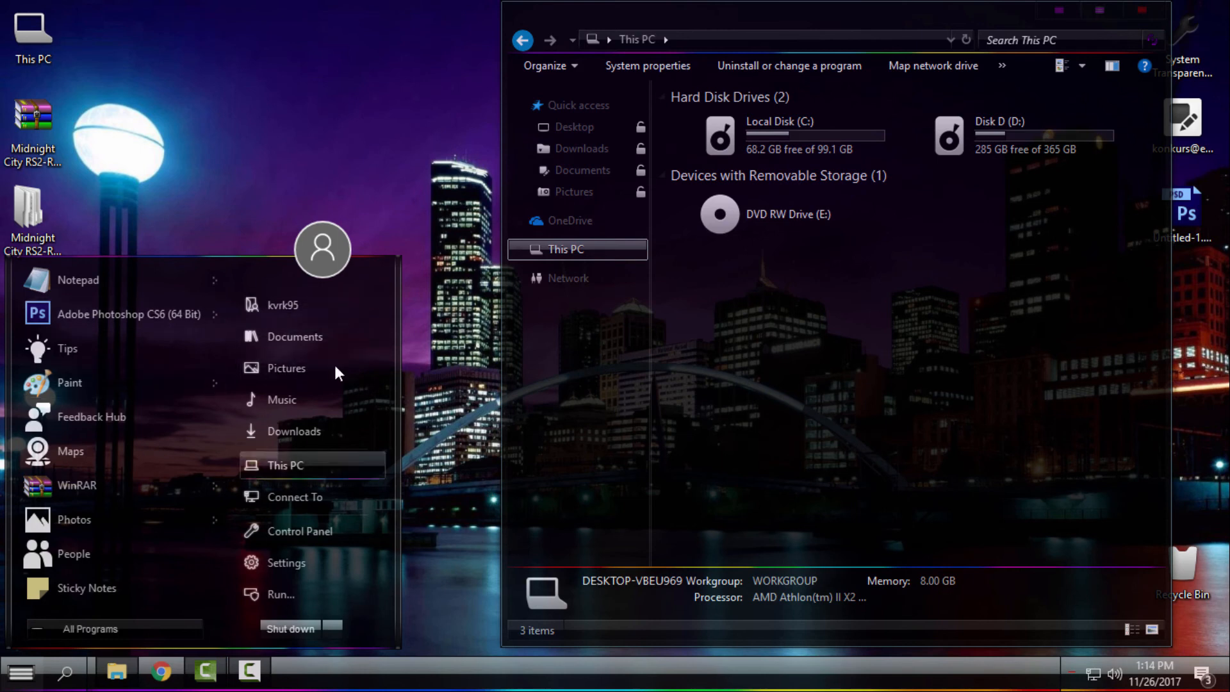
mouse_move(752, 250)
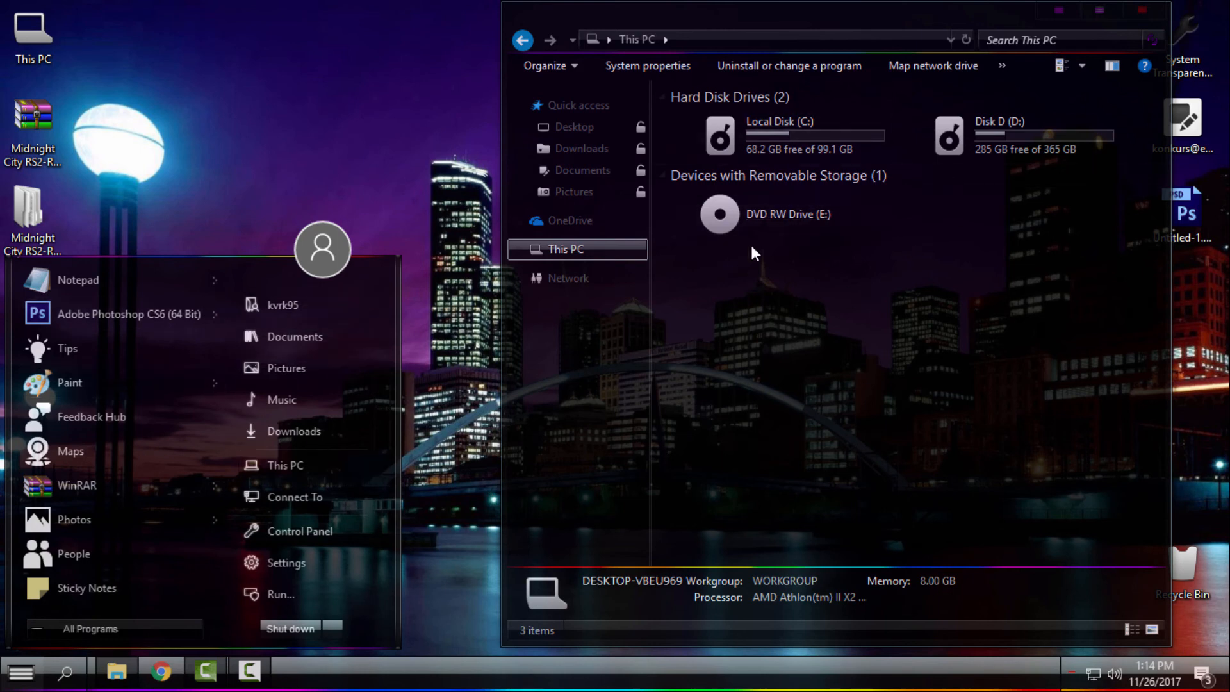
mouse_move(1020, 382)
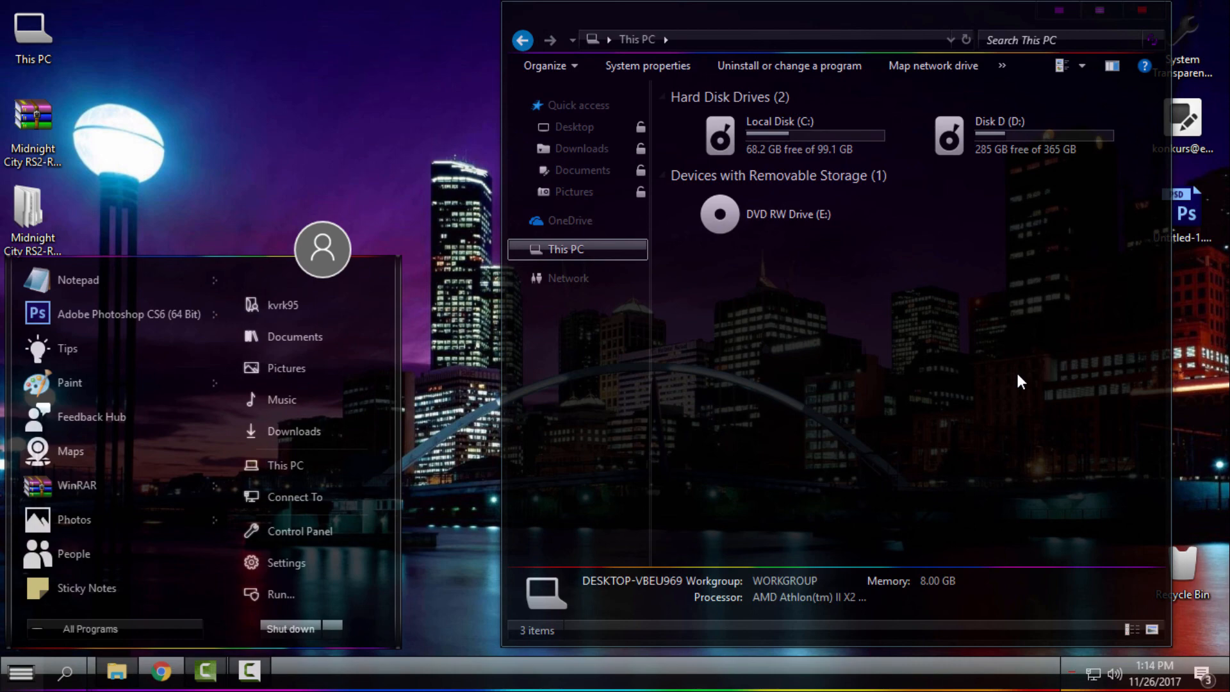
mouse_move(1115, 22)
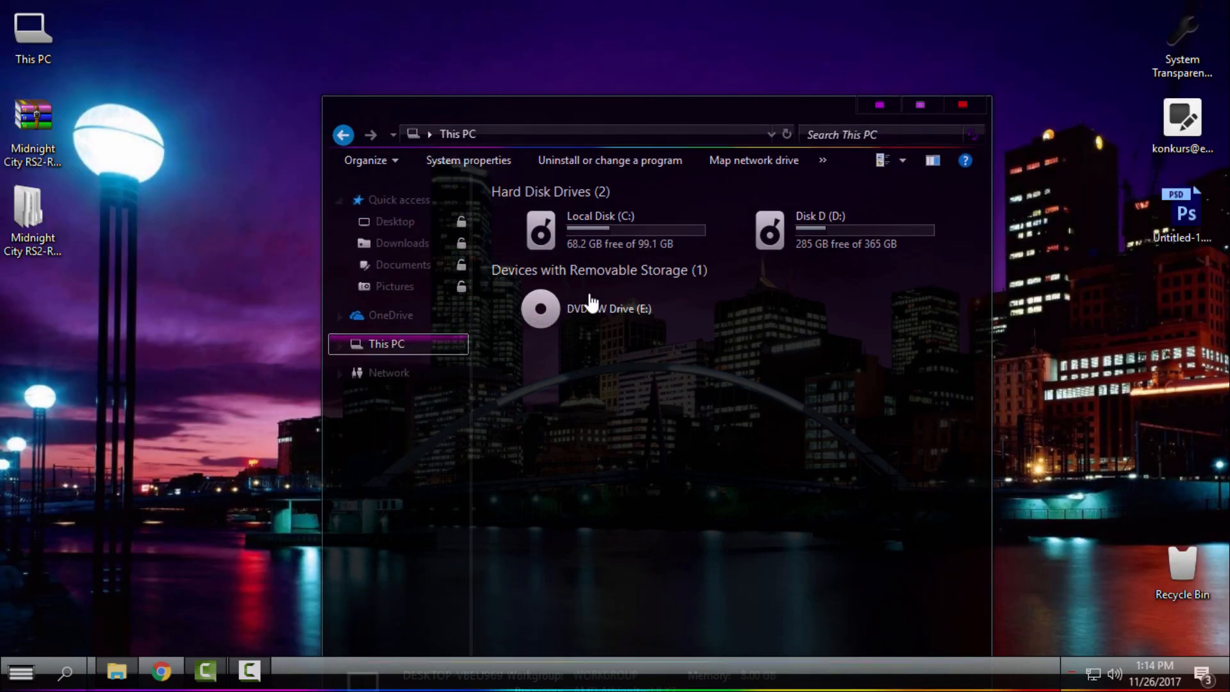
double_click(771, 231)
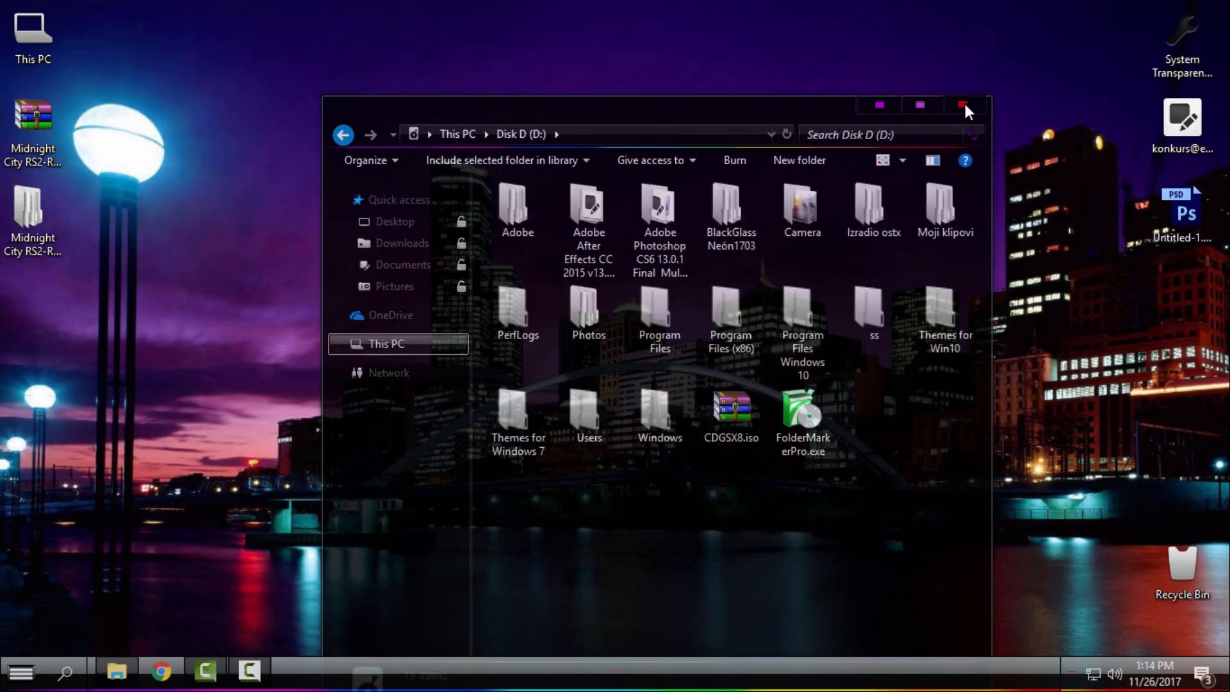
click(960, 105)
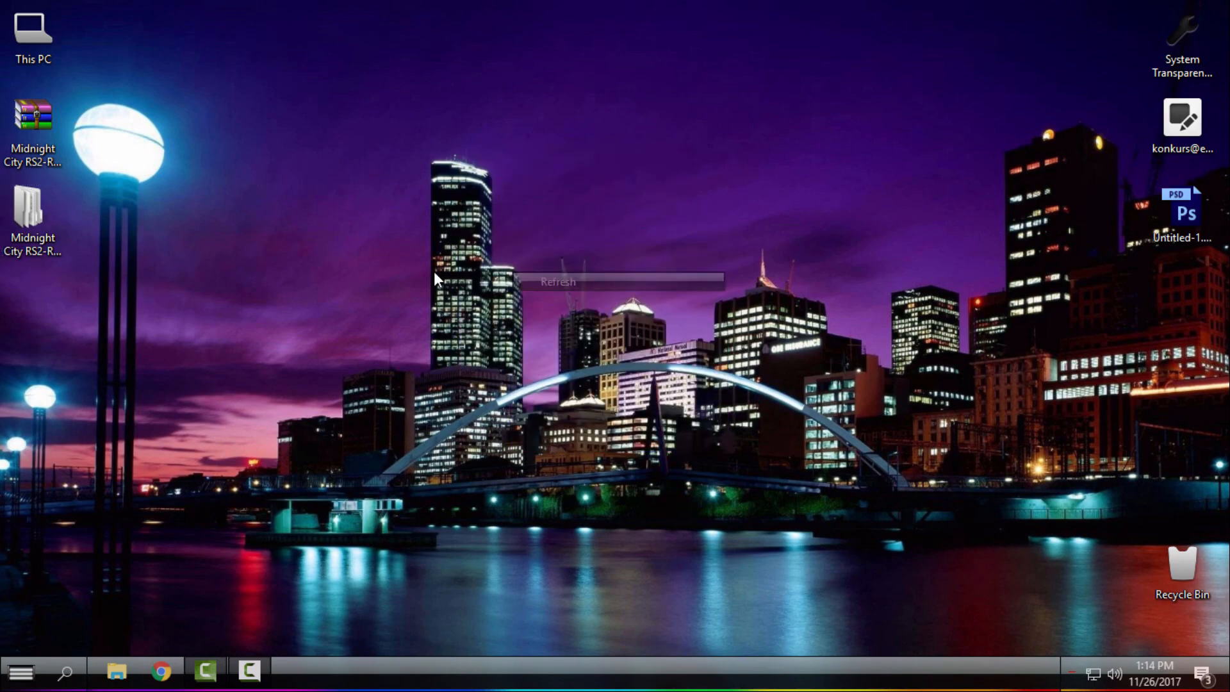